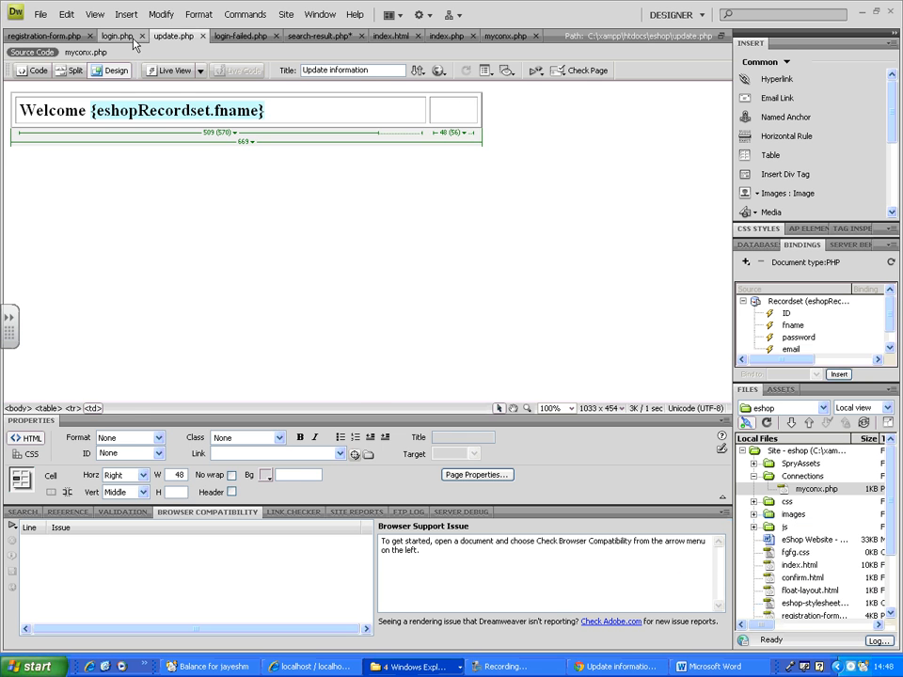
# Inspect login.php's Log In User server behaviour, then return to update.php.
pyautogui.click(118, 36)
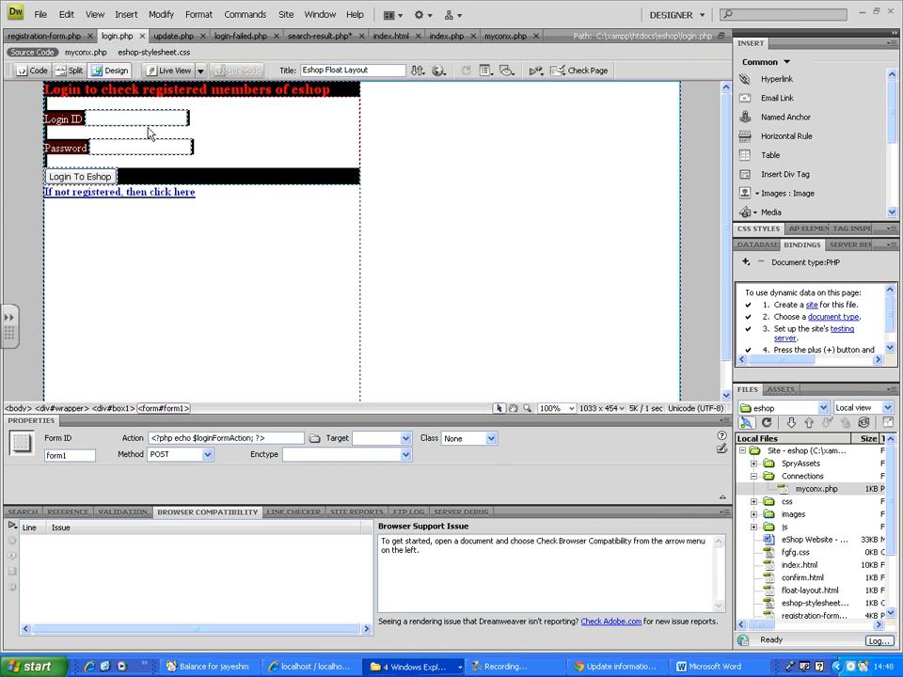
pyautogui.click(831, 244)
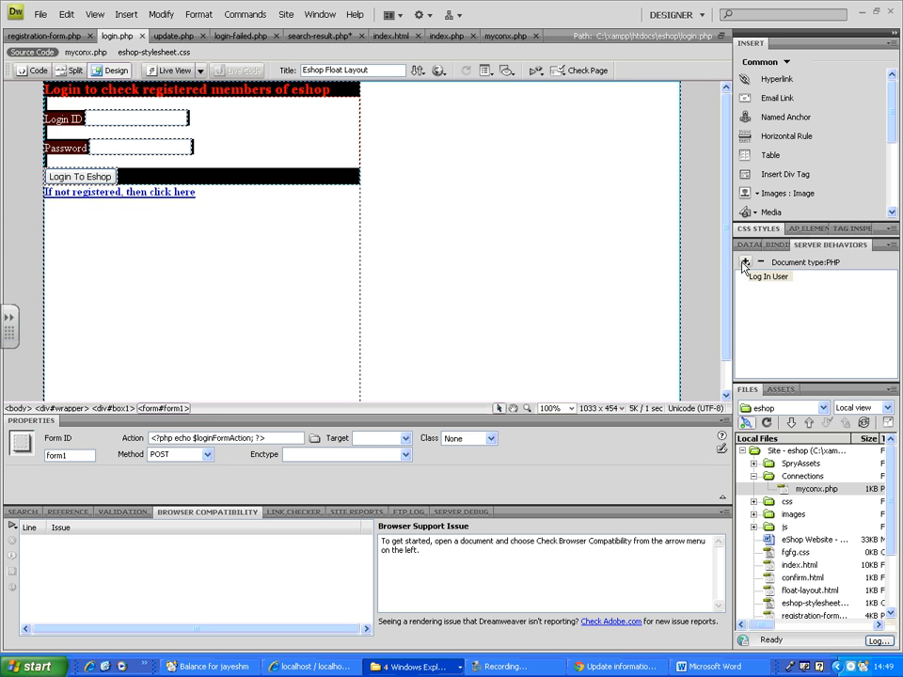
pyautogui.click(745, 262)
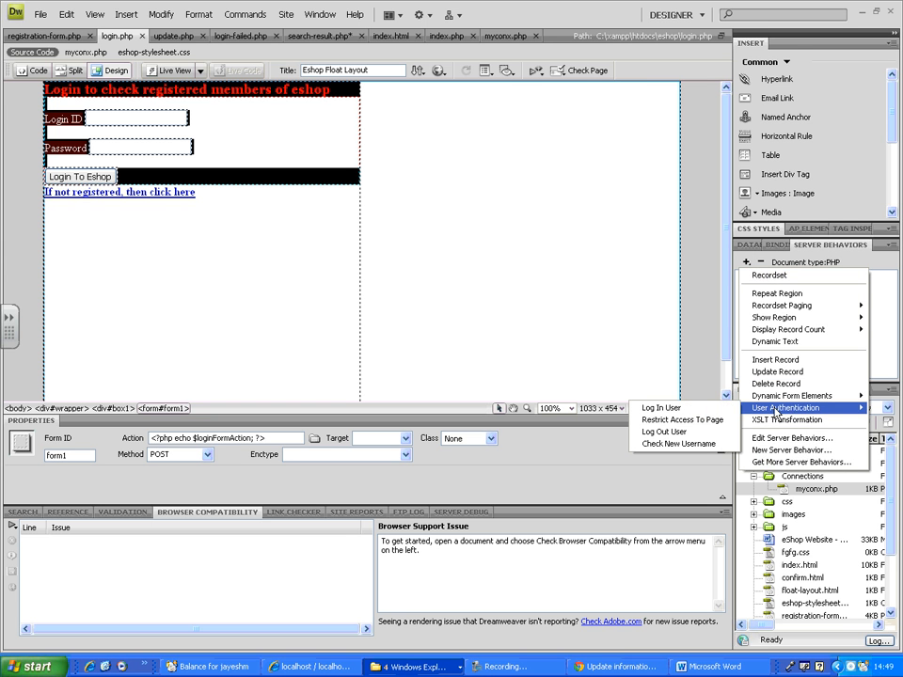
pyautogui.moveTo(661, 407)
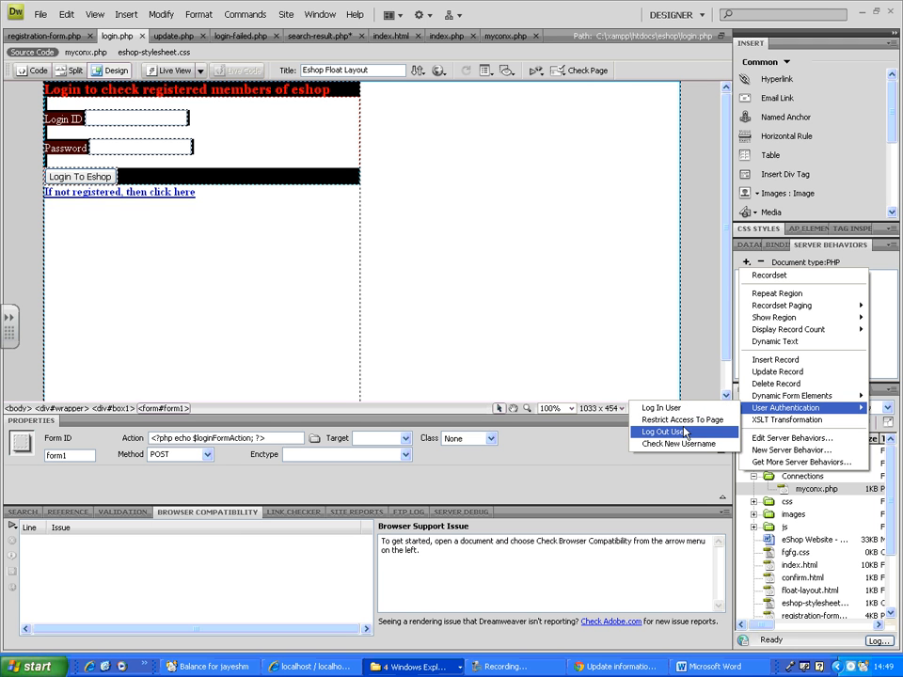
pyautogui.moveTo(682, 419)
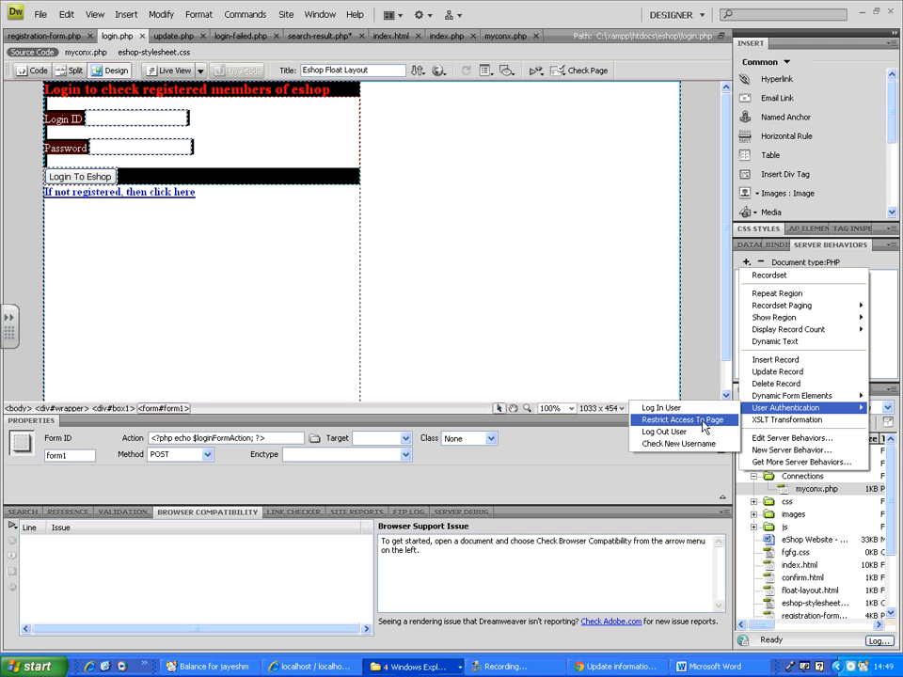
pyautogui.moveTo(663, 430)
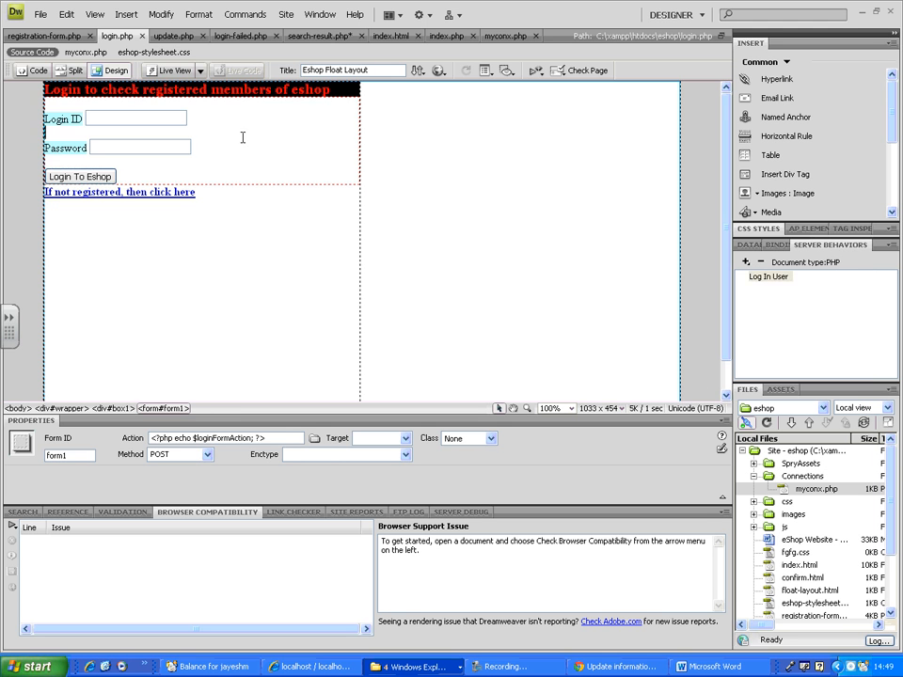
pyautogui.click(177, 36)
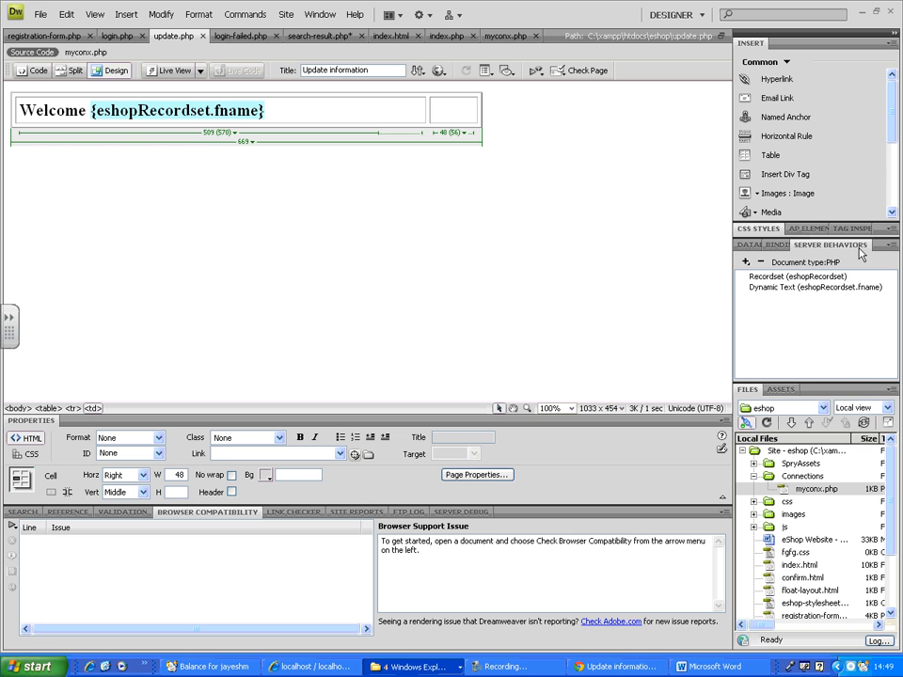
# Choose User Authentication > Log Out User from the Server Behaviors + menu.
pyautogui.click(745, 261)
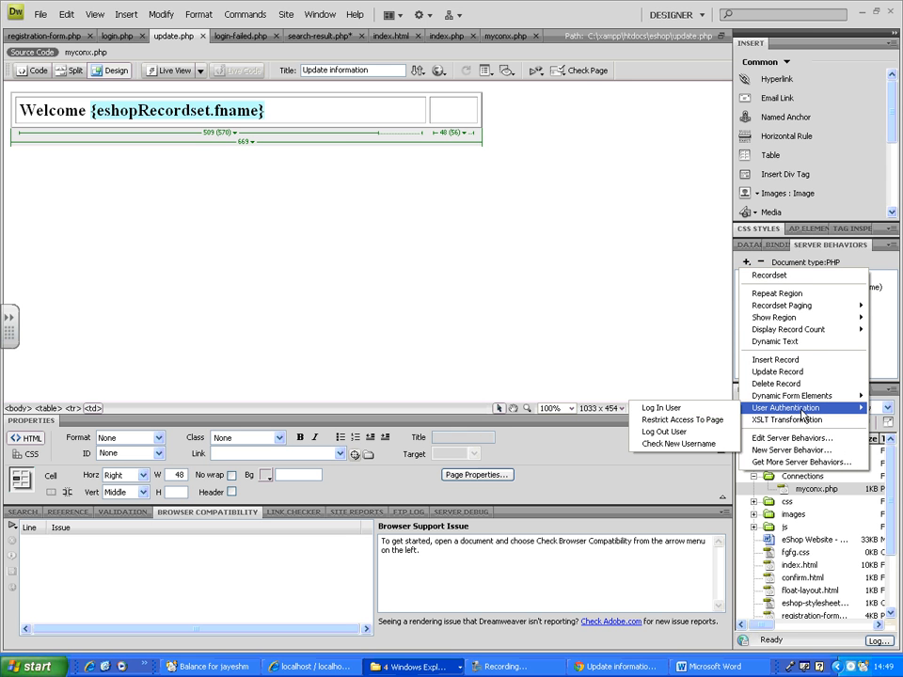
pyautogui.moveTo(664, 431)
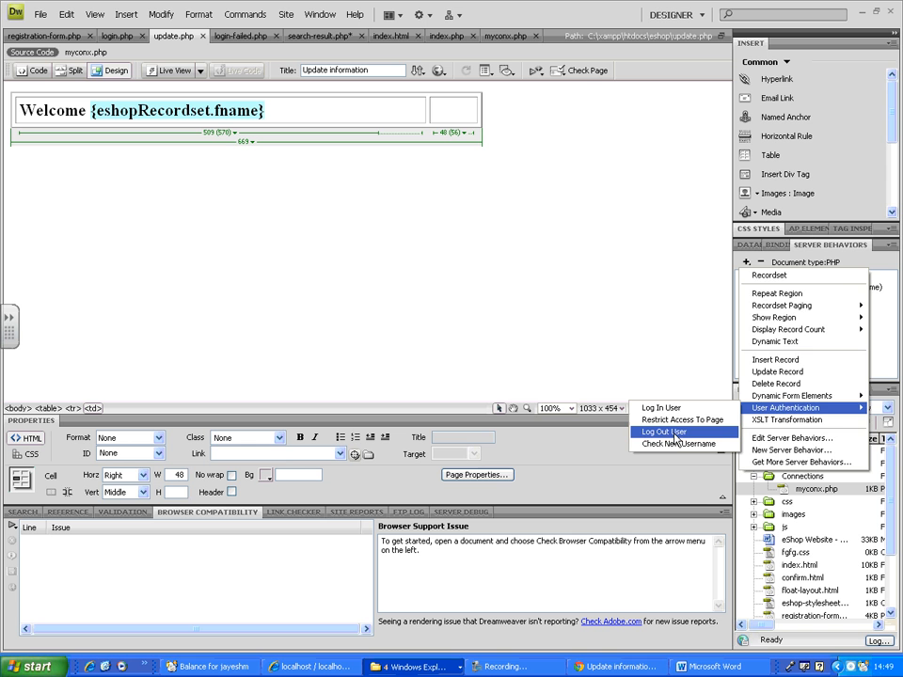
pyautogui.click(664, 431)
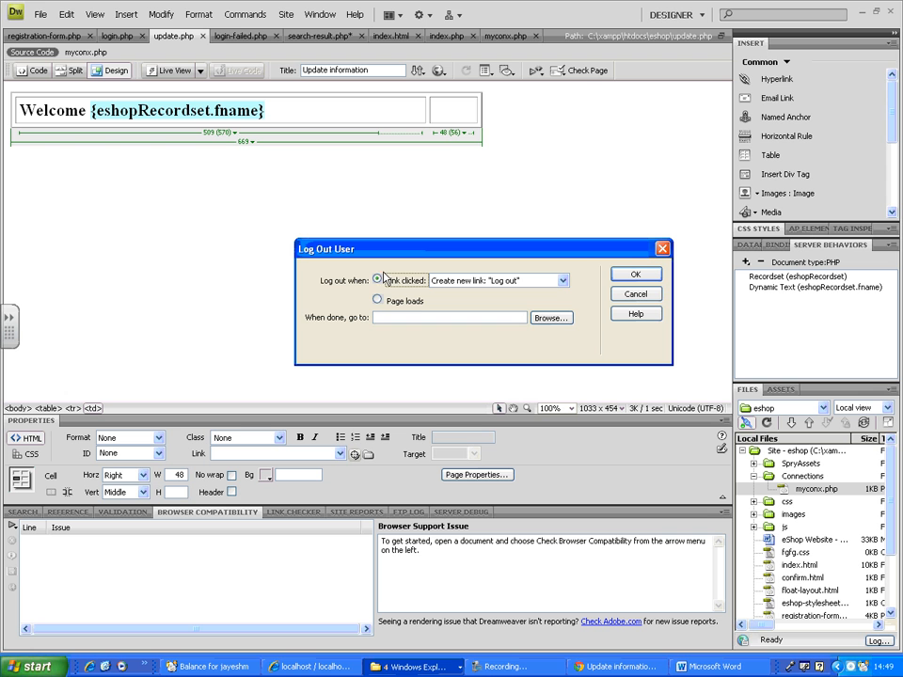
# Create a new 'Log out' link trigger that redirects to login.php.
pyautogui.click(377, 280)
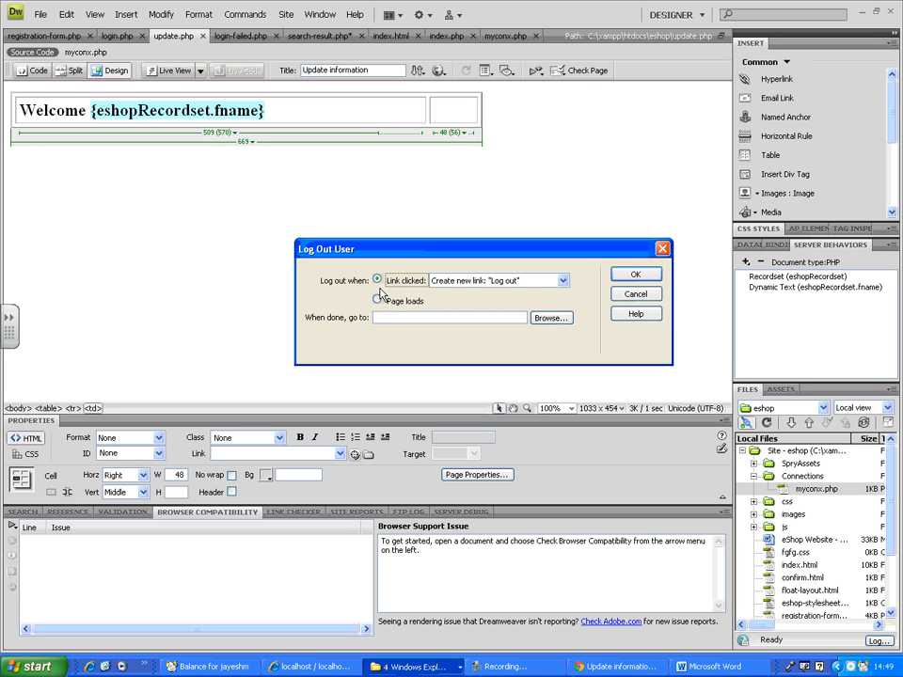
pyautogui.moveTo(411, 287)
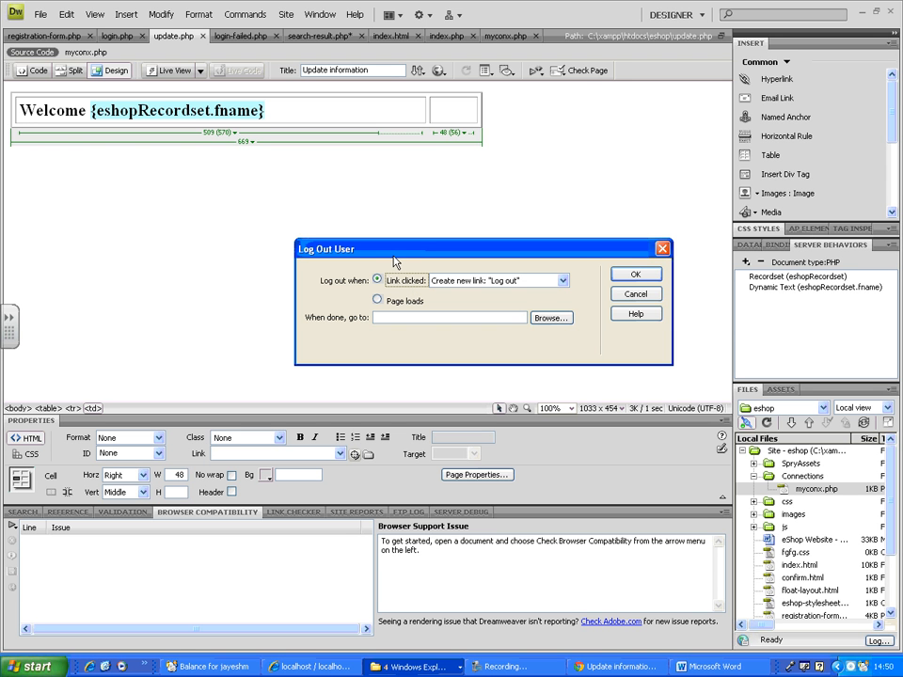
pyautogui.moveTo(498, 312)
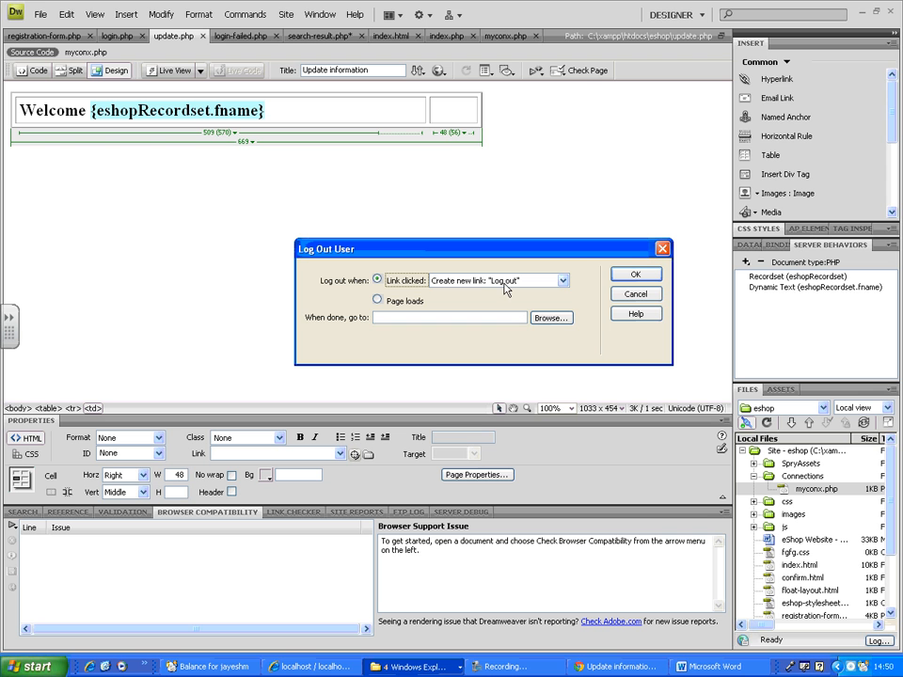
pyautogui.moveTo(505, 285)
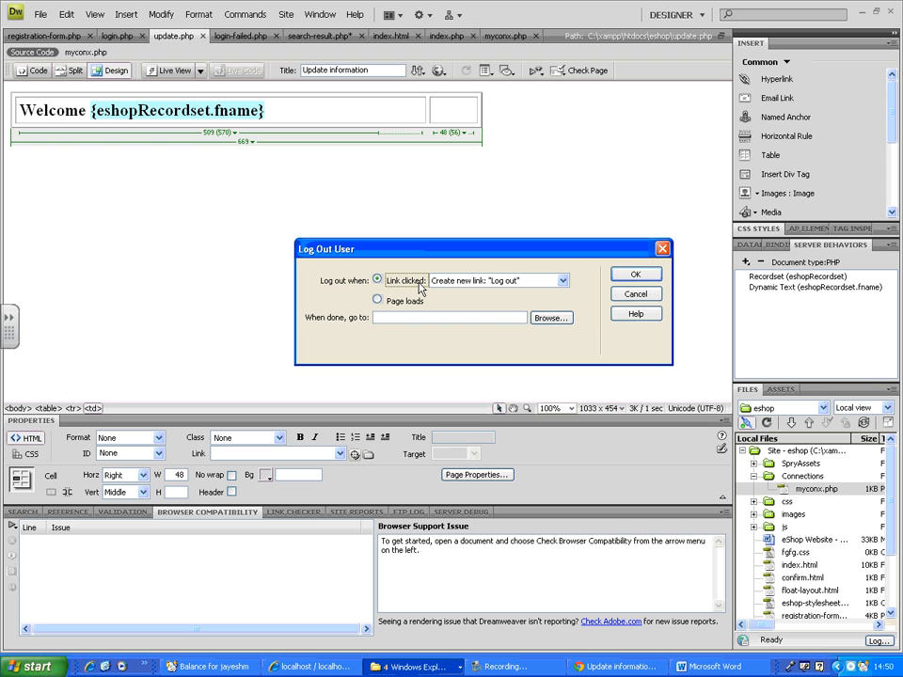
pyautogui.moveTo(314, 329)
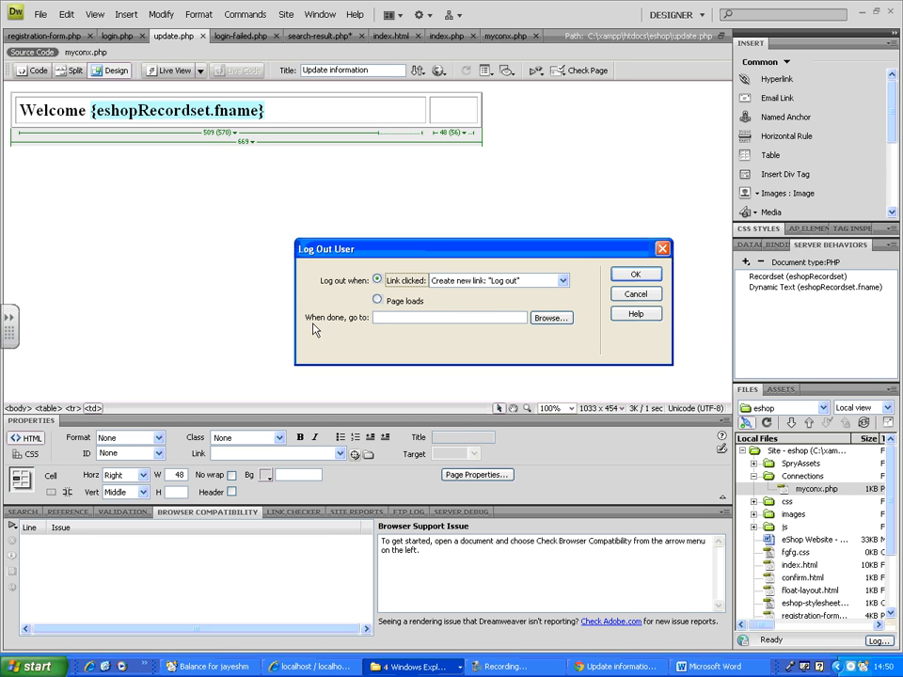
pyautogui.moveTo(346, 320)
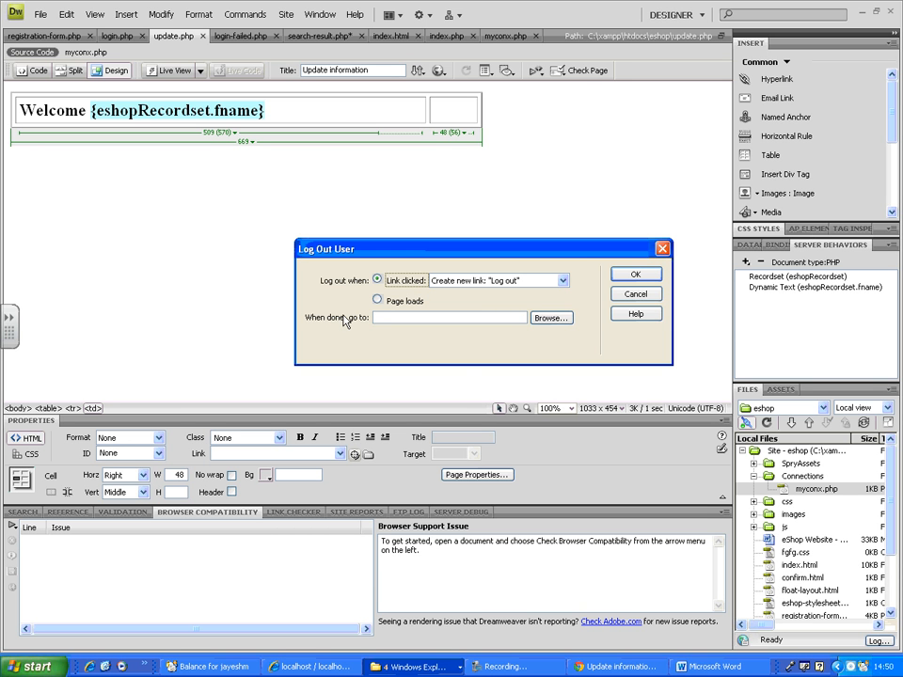
pyautogui.moveTo(549, 331)
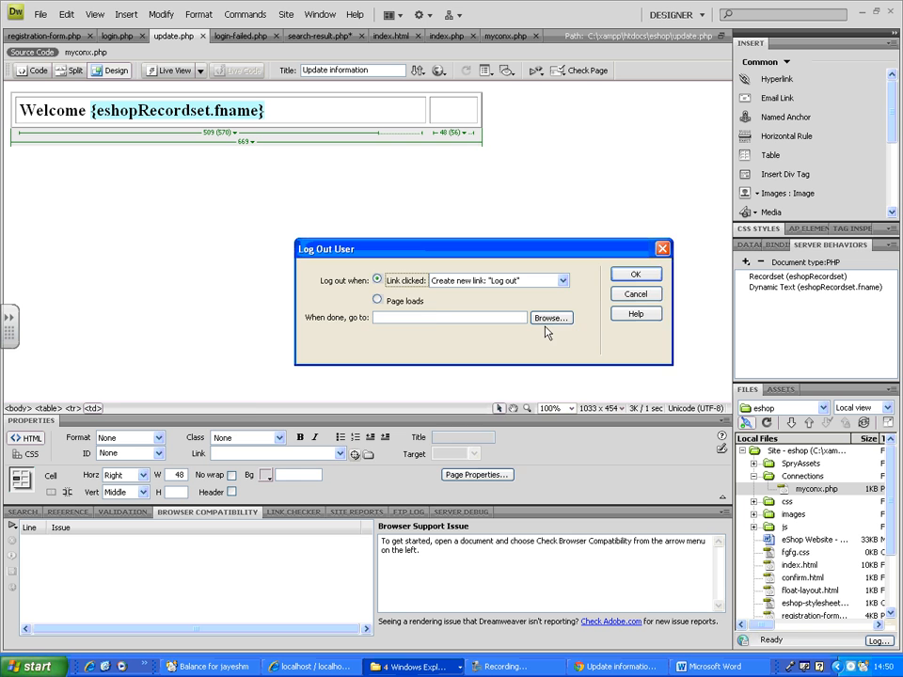
pyautogui.click(550, 316)
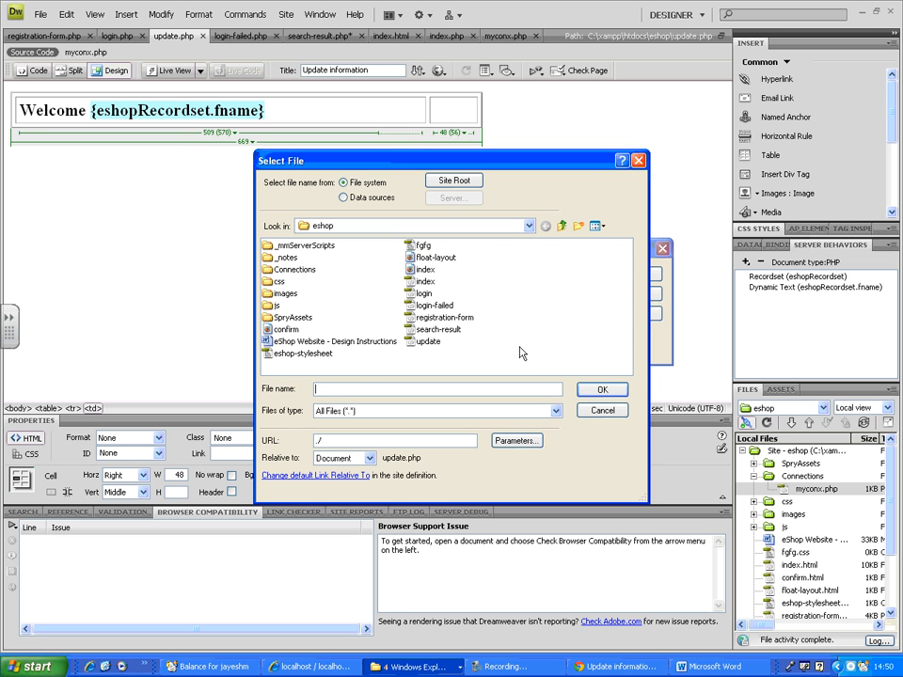
pyautogui.moveTo(423, 292)
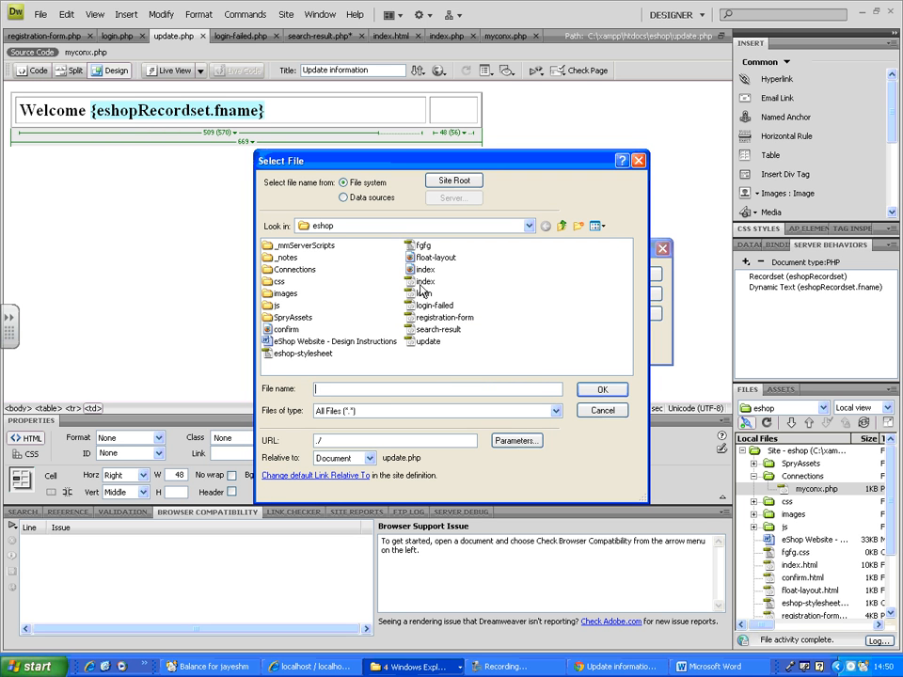
pyautogui.click(602, 409)
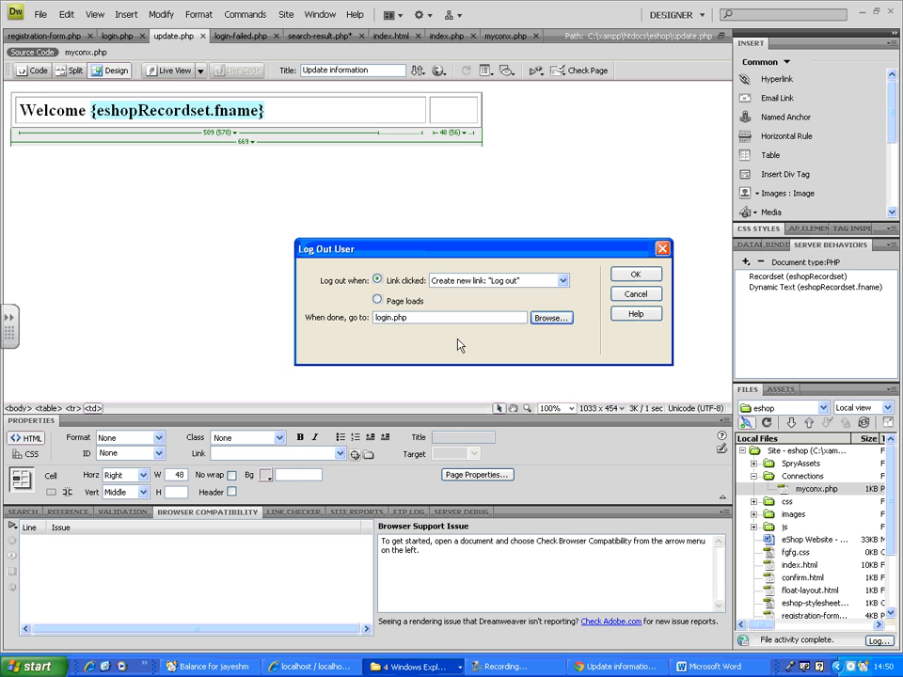
pyautogui.click(635, 274)
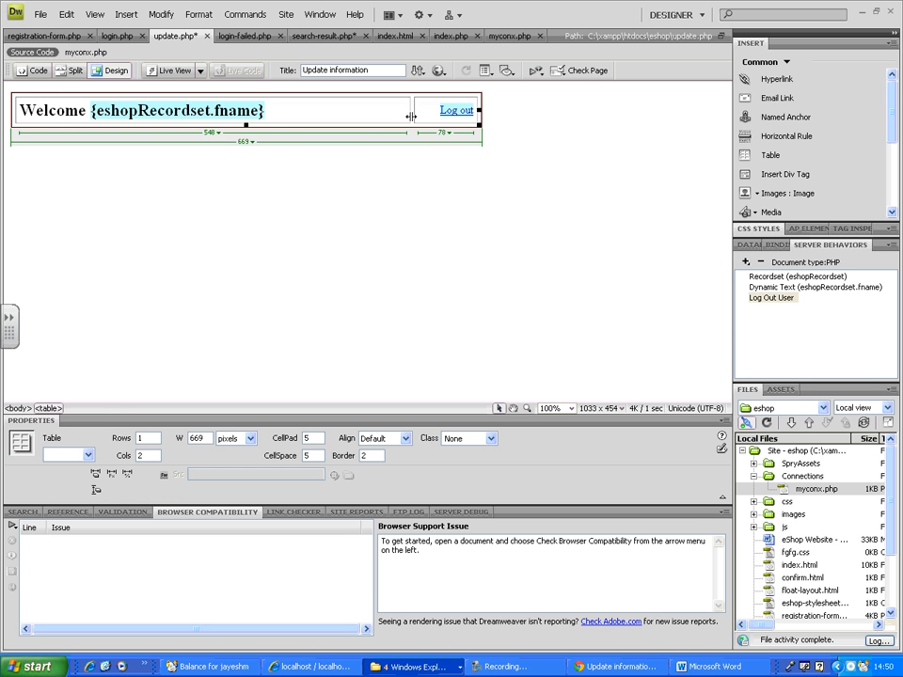
# Save update.php, bring login.php to the front, and open Preview in Browser.
pyautogui.click(41, 14)
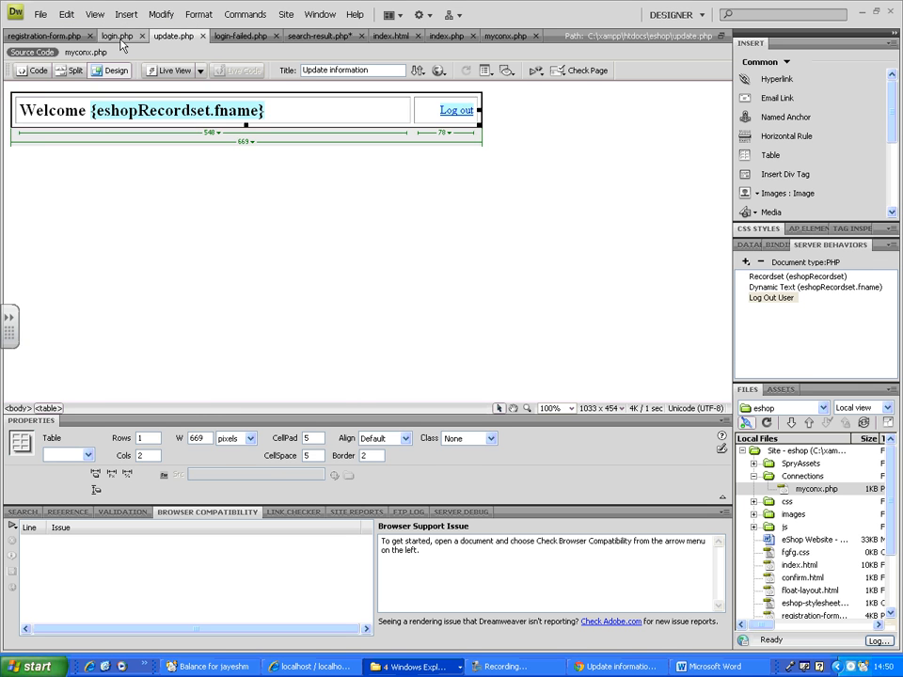
pyautogui.click(435, 71)
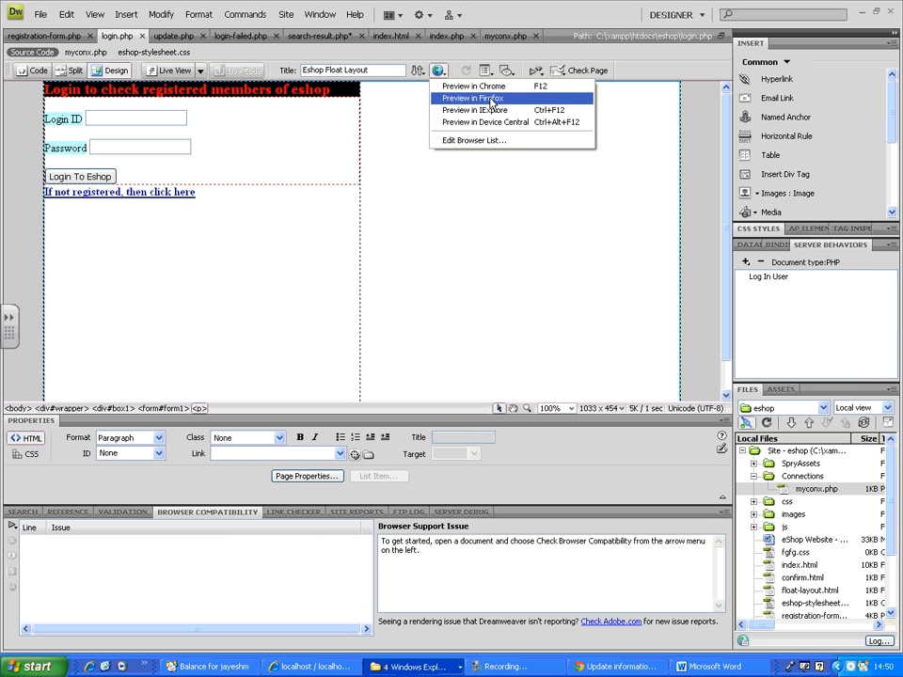
pyautogui.moveTo(475, 110)
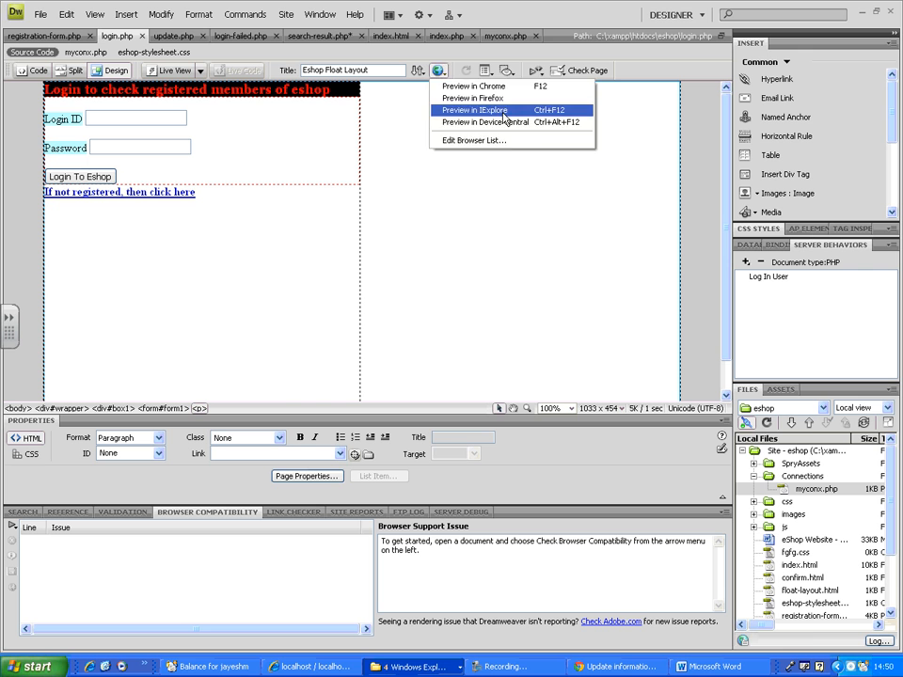
pyautogui.click(474, 110)
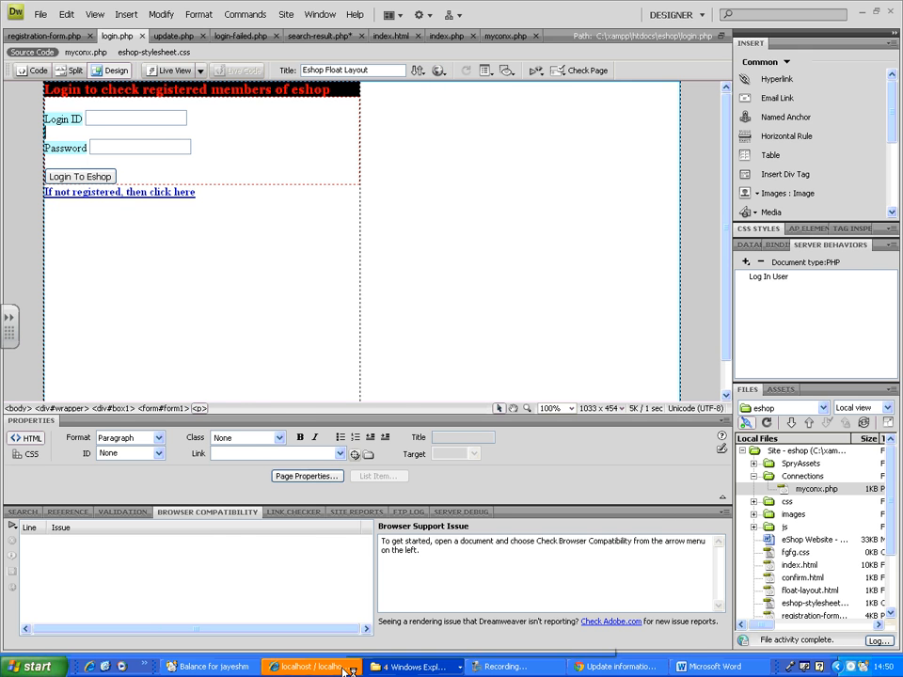
# Compare phpMyAdmin's registration records with the login page, picking a member's email.
pyautogui.click(310, 666)
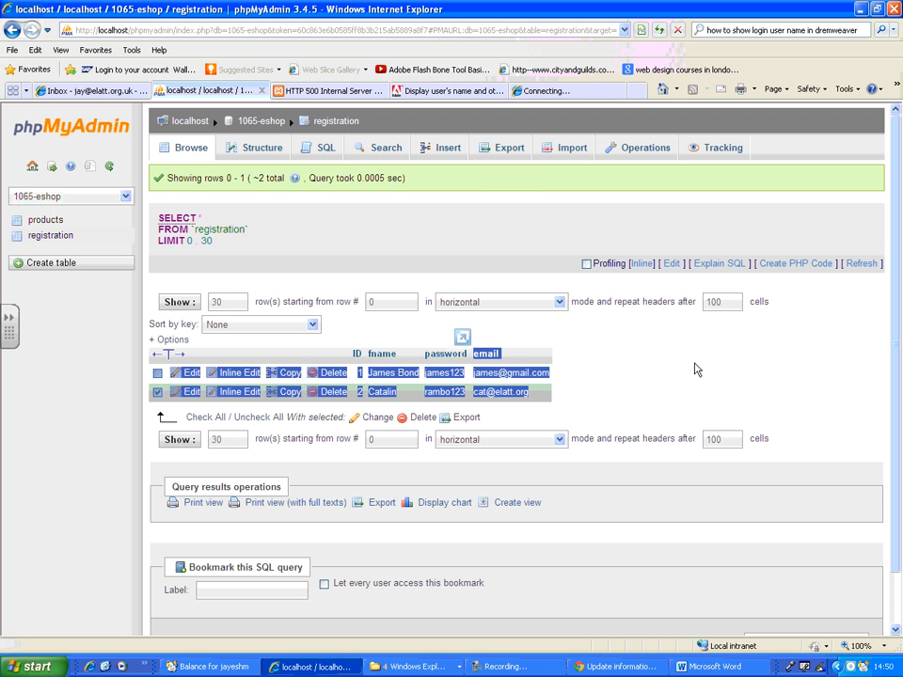
pyautogui.click(554, 90)
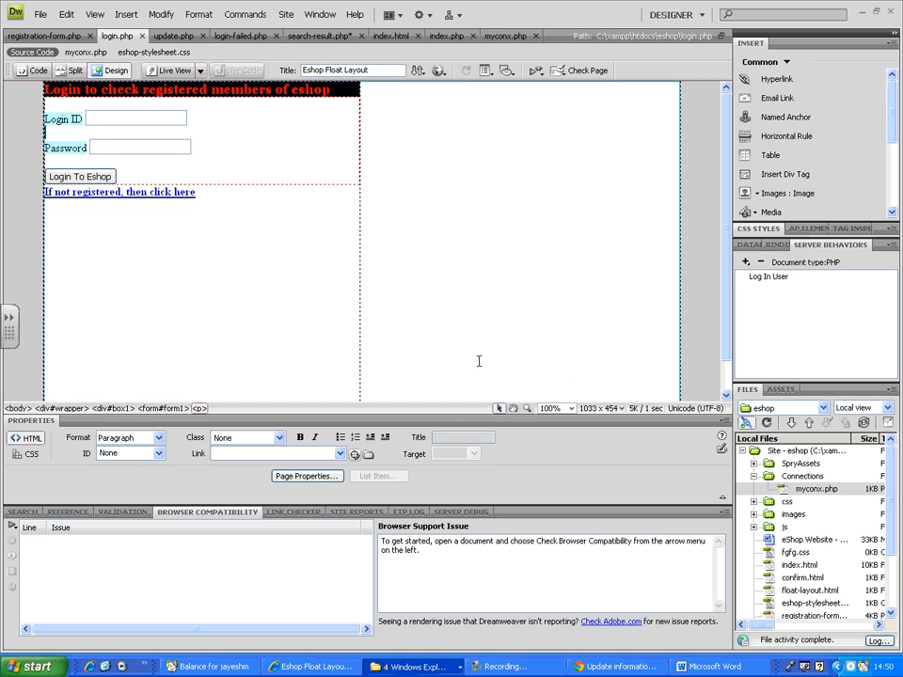
pyautogui.click(310, 666)
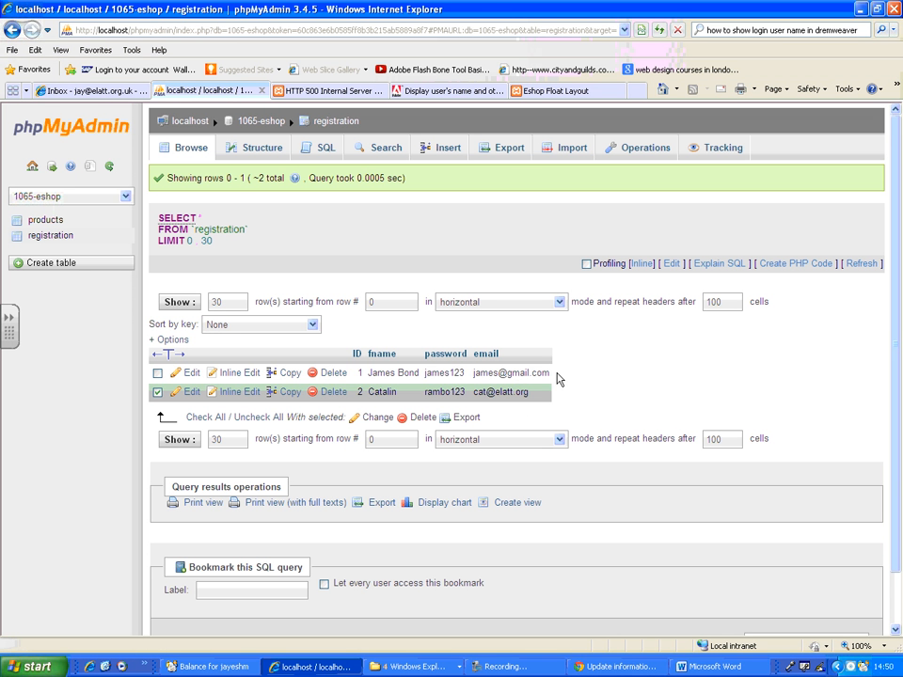
pyautogui.doubleClick(510, 372)
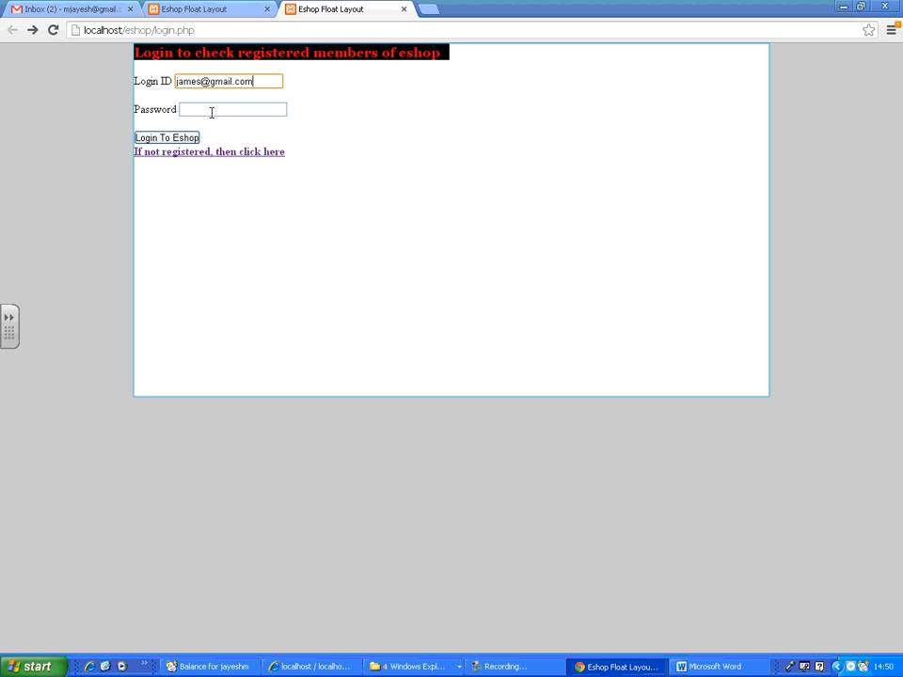
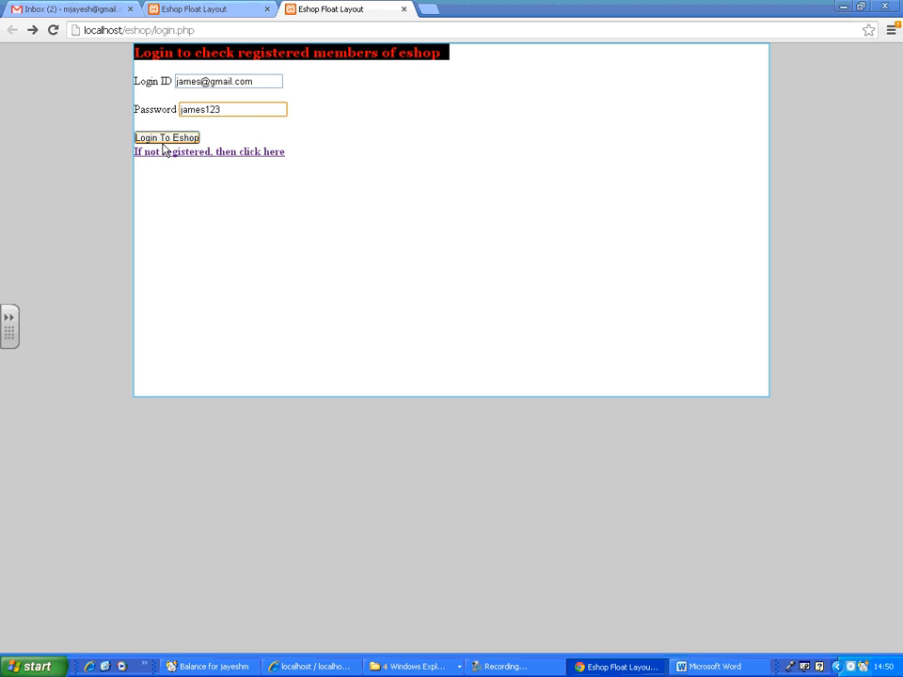
pyautogui.click(167, 138)
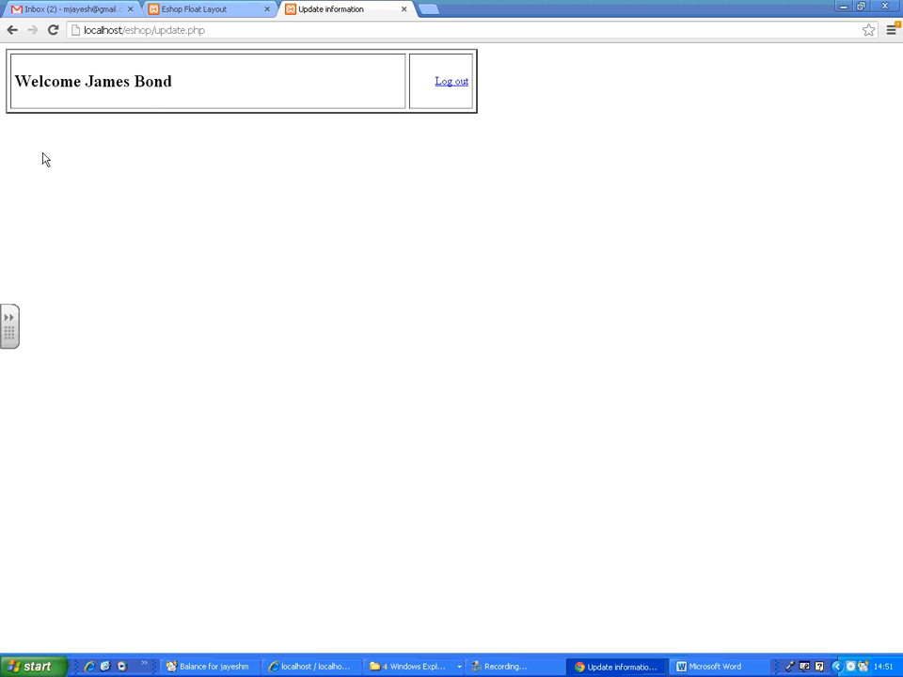
pyautogui.doubleClick(94, 81)
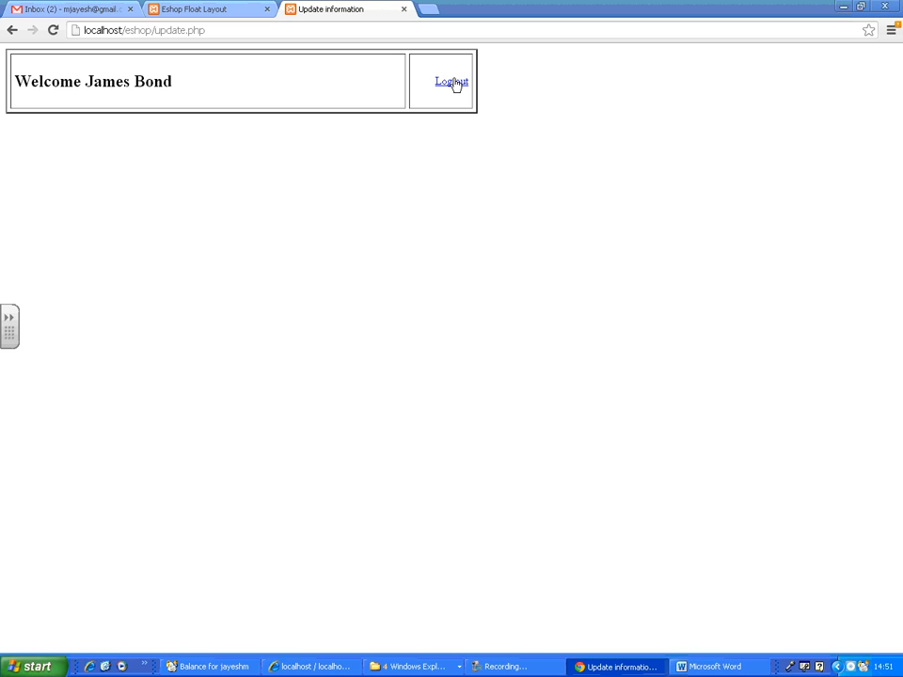
pyautogui.moveTo(451, 81)
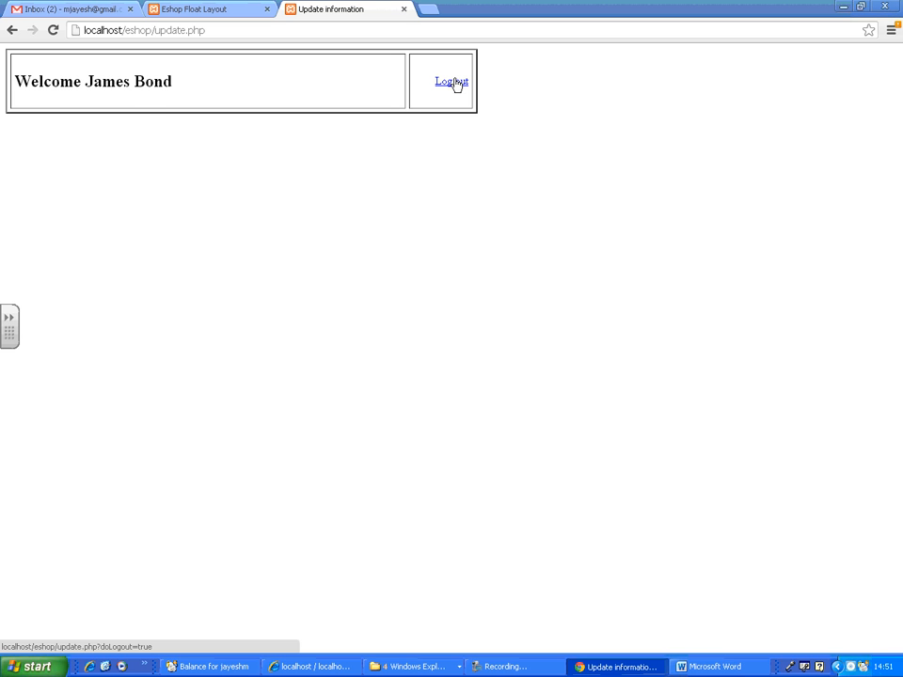
pyautogui.click(451, 81)
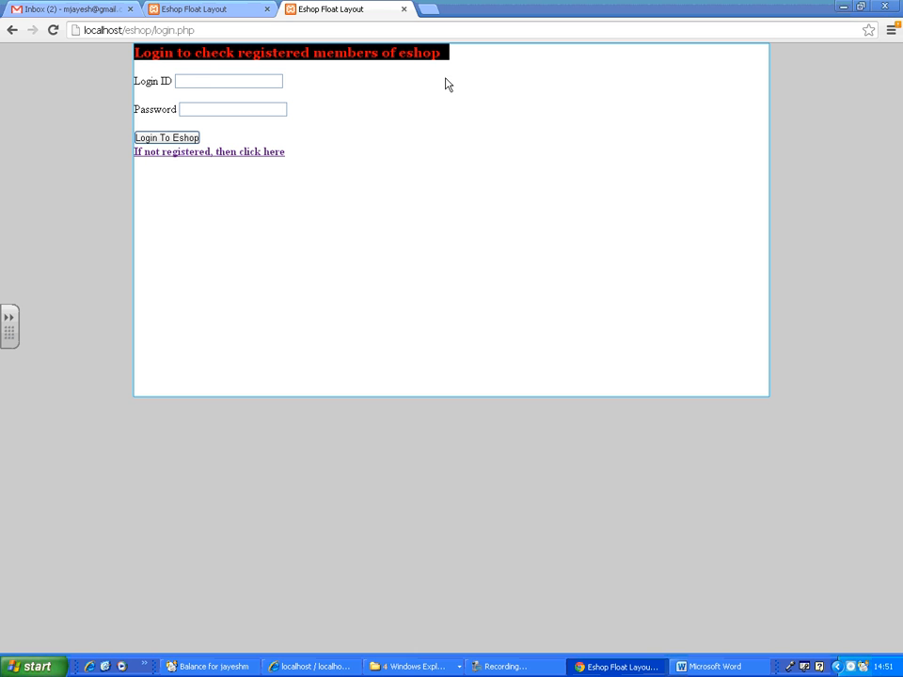
pyautogui.click(228, 81)
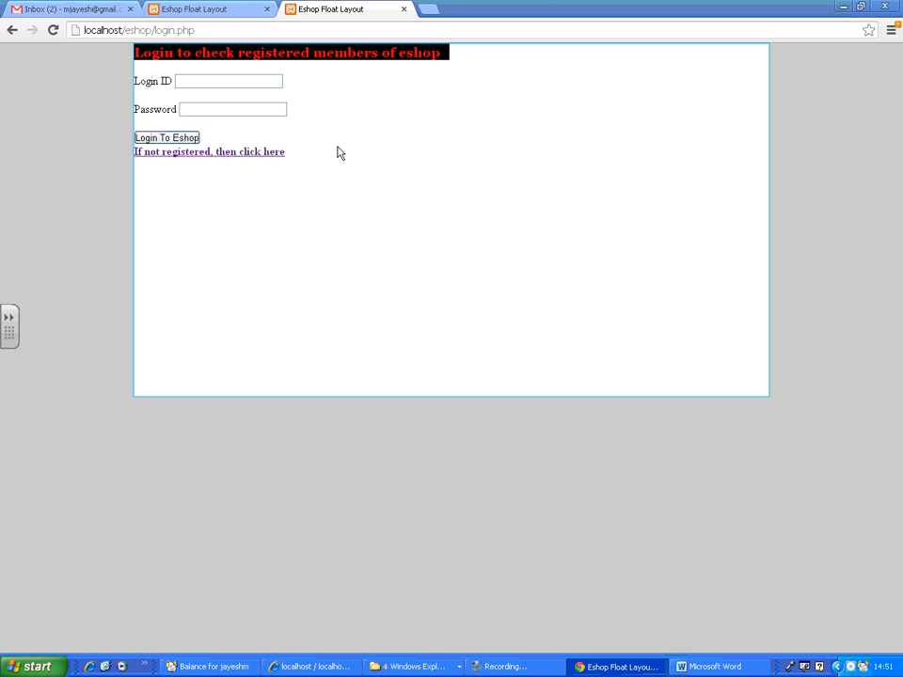
pyautogui.click(414, 666)
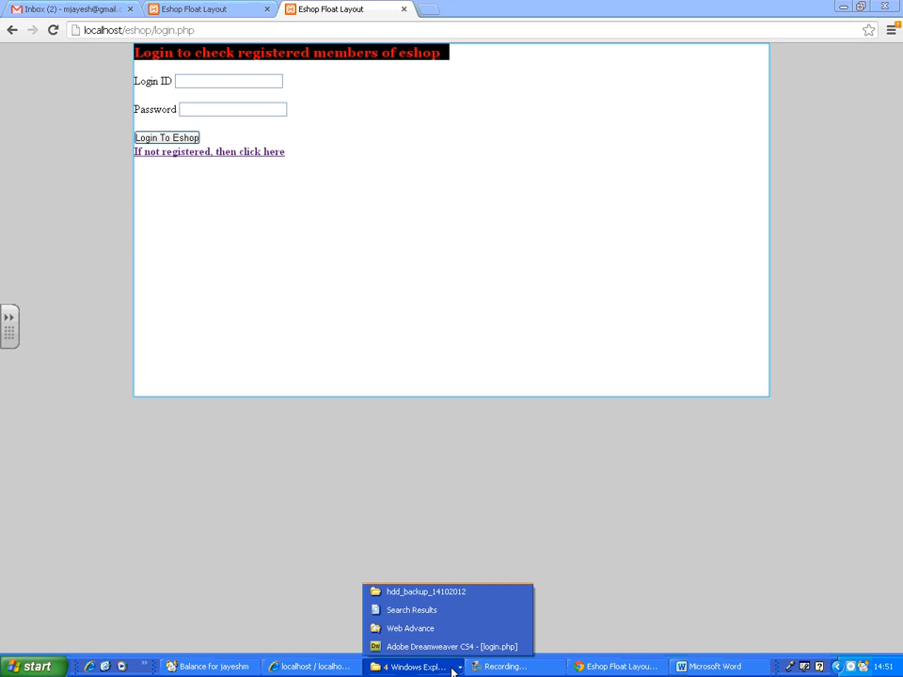
# Browse K:\Web\1065\DW\Music Project and select the music SQL file.
pyautogui.click(410, 628)
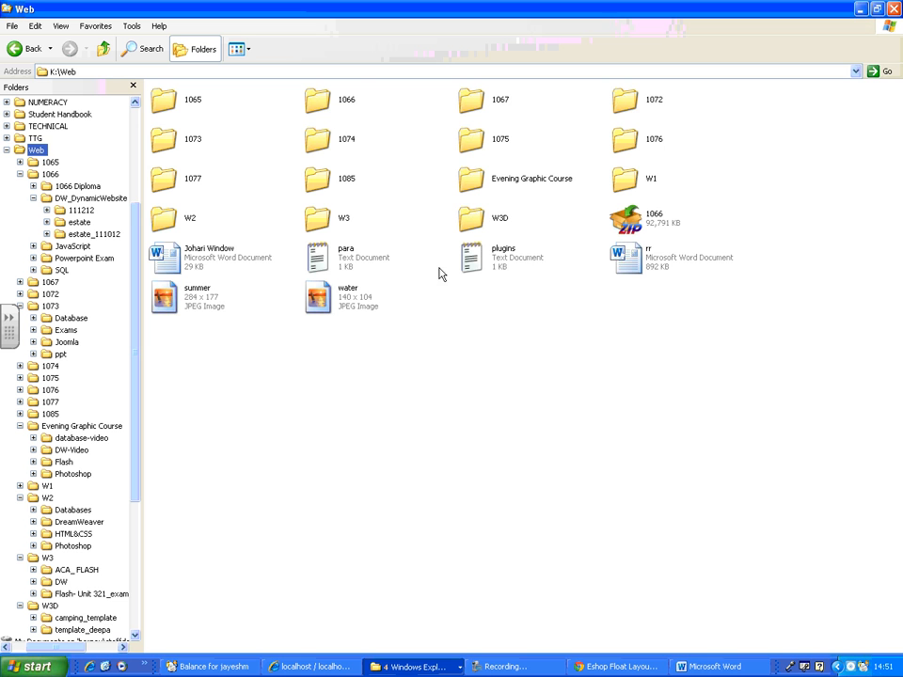
pyautogui.moveTo(243, 123)
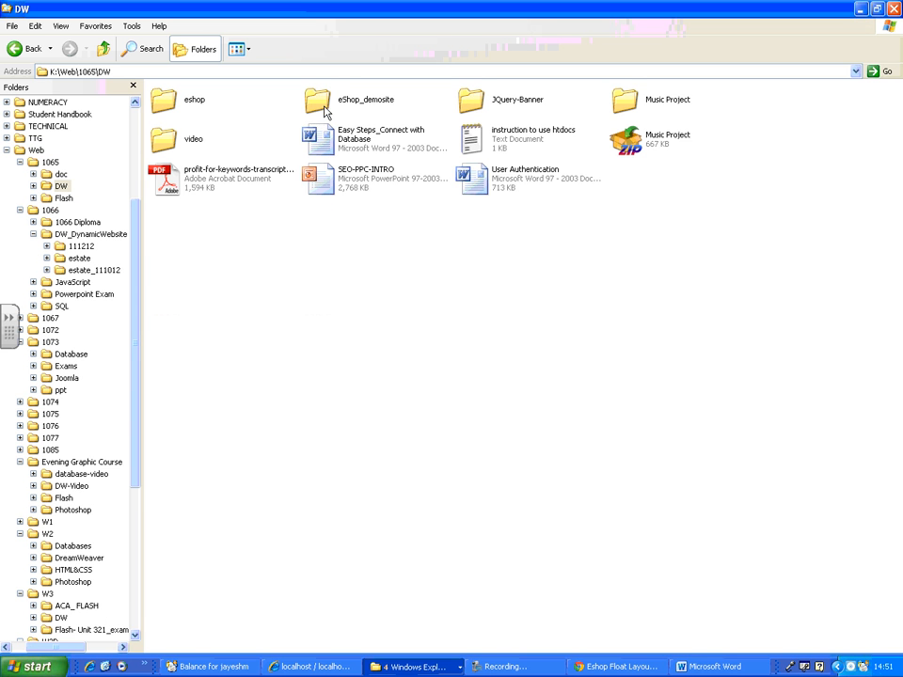
pyautogui.moveTo(626, 102)
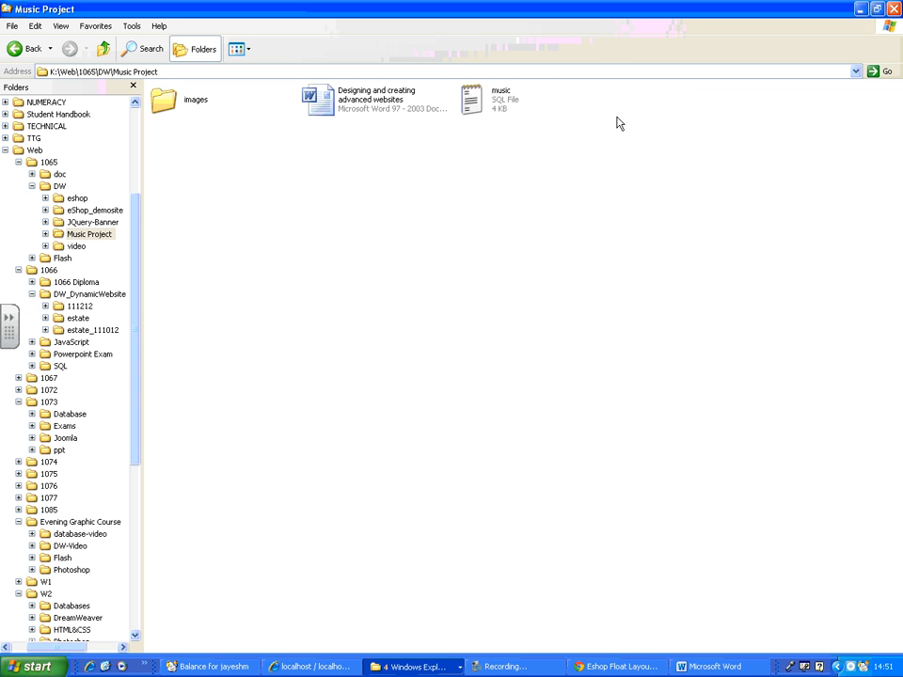
pyautogui.click(470, 99)
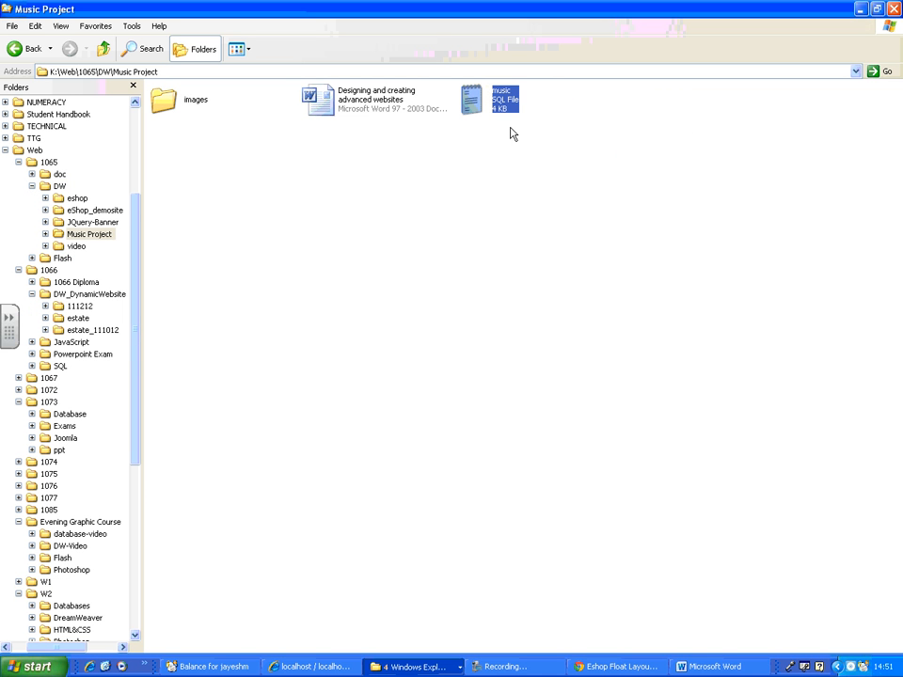
pyautogui.moveTo(539, 146)
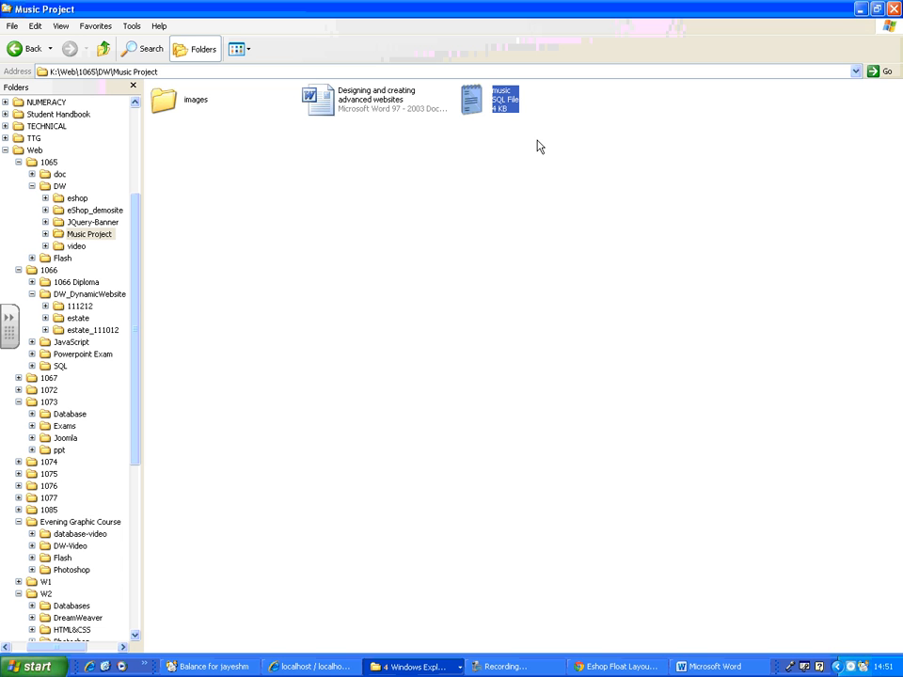
pyautogui.moveTo(565, 136)
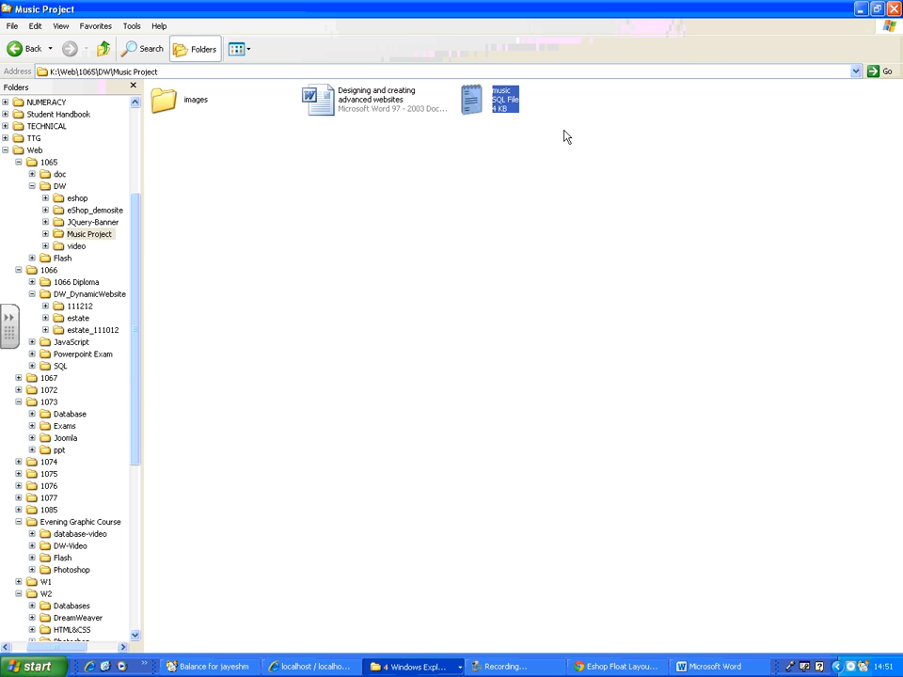
# Read through music.sql's music table dump in Notepad.
pyautogui.doubleClick(505, 99)
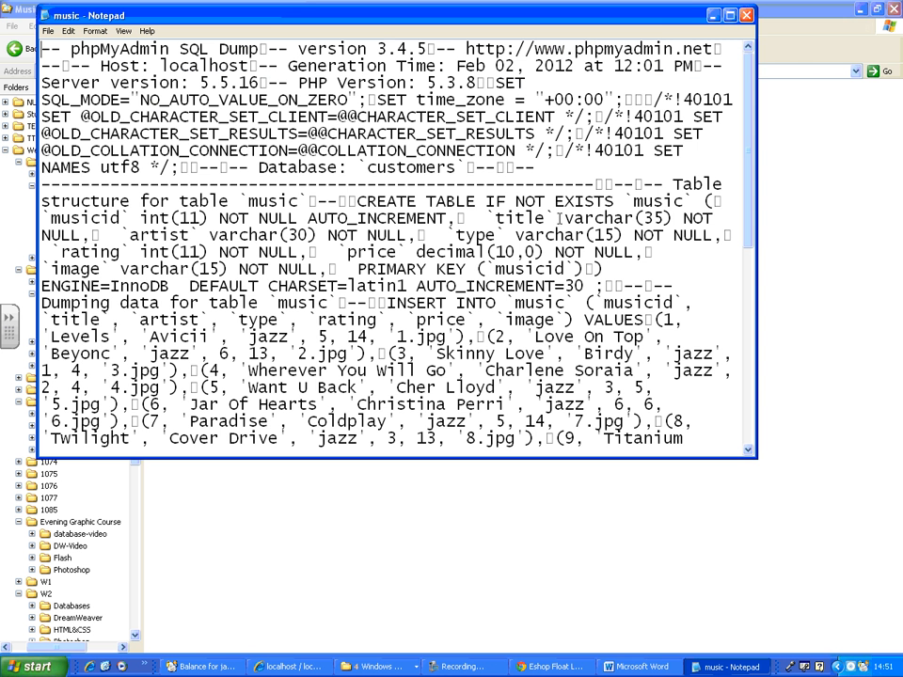
pyautogui.scroll(-3)
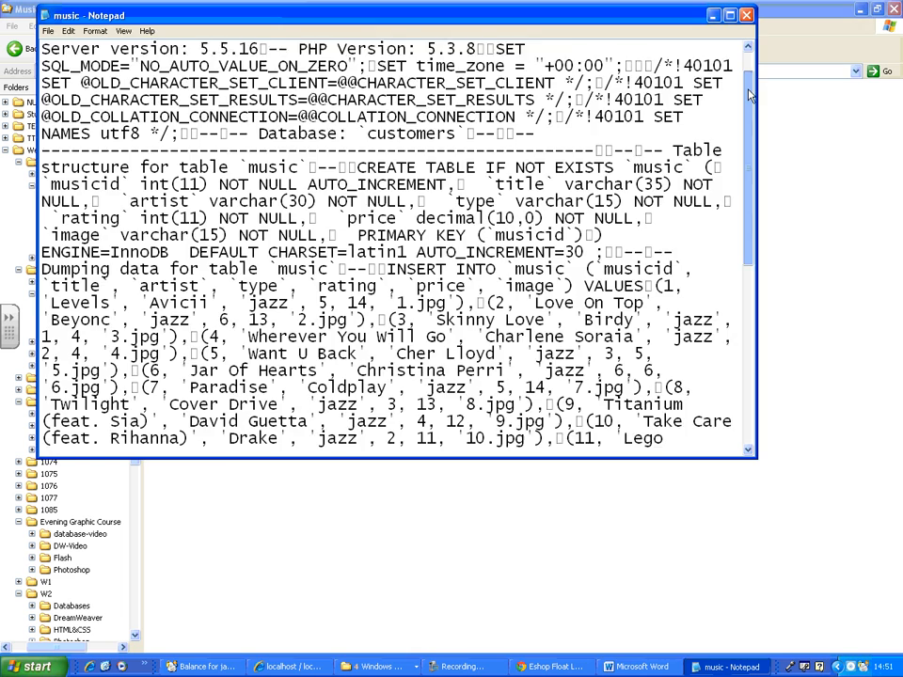
pyautogui.scroll(-3)
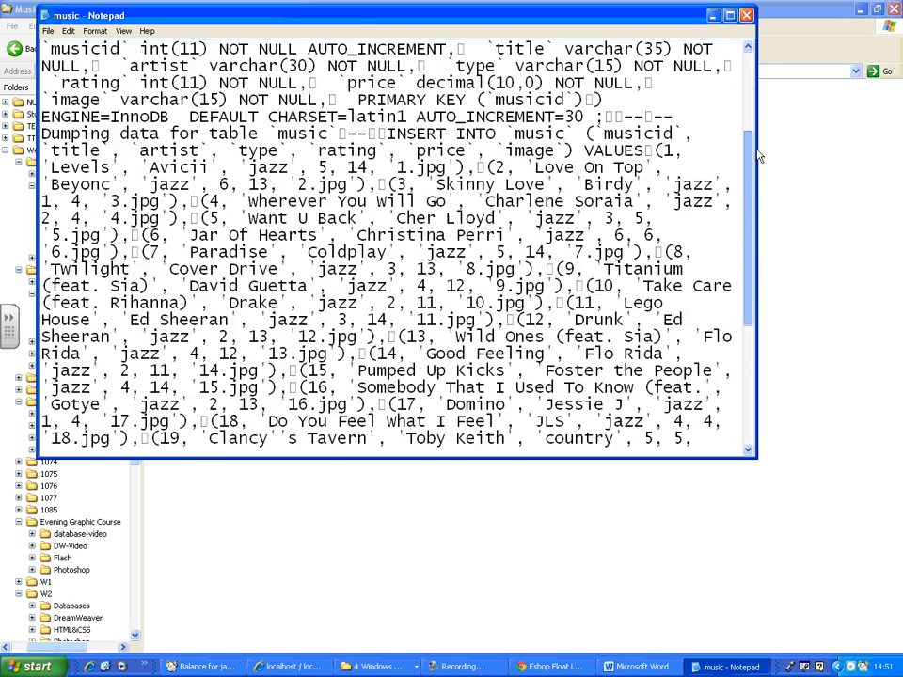
pyautogui.scroll(3)
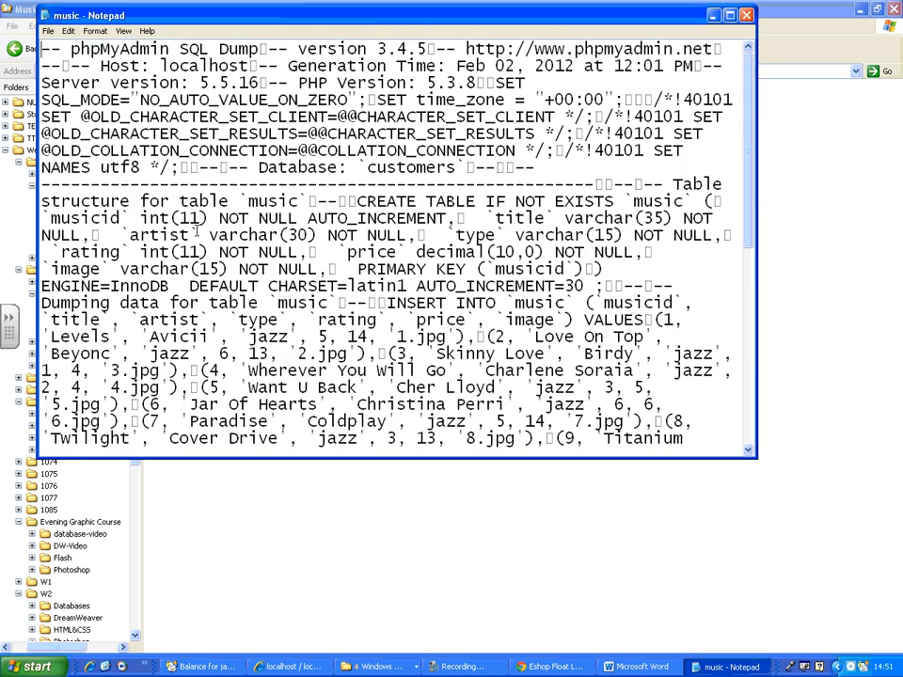
pyautogui.moveTo(132, 218); pyautogui.dragTo(503, 218)
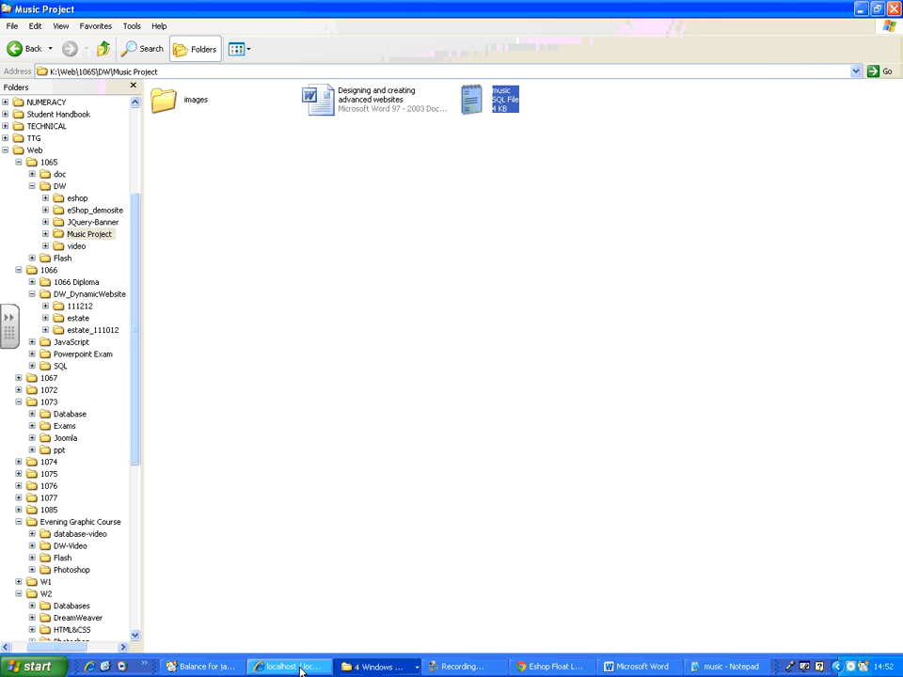
# Open the 1065-eshop database in phpMyAdmin, showing products and registration tables.
pyautogui.click(288, 666)
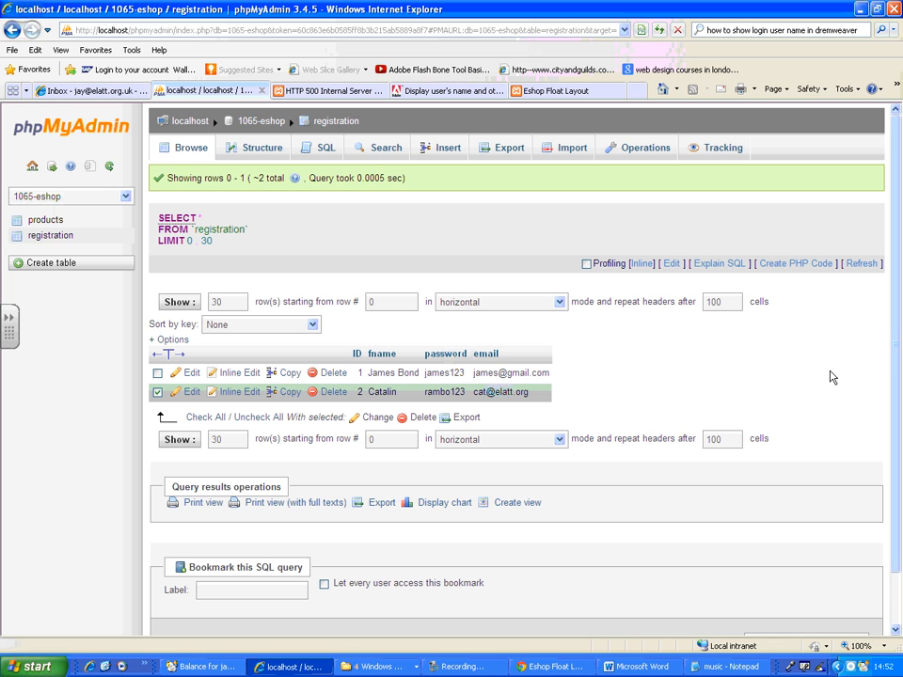
pyautogui.moveTo(833, 385)
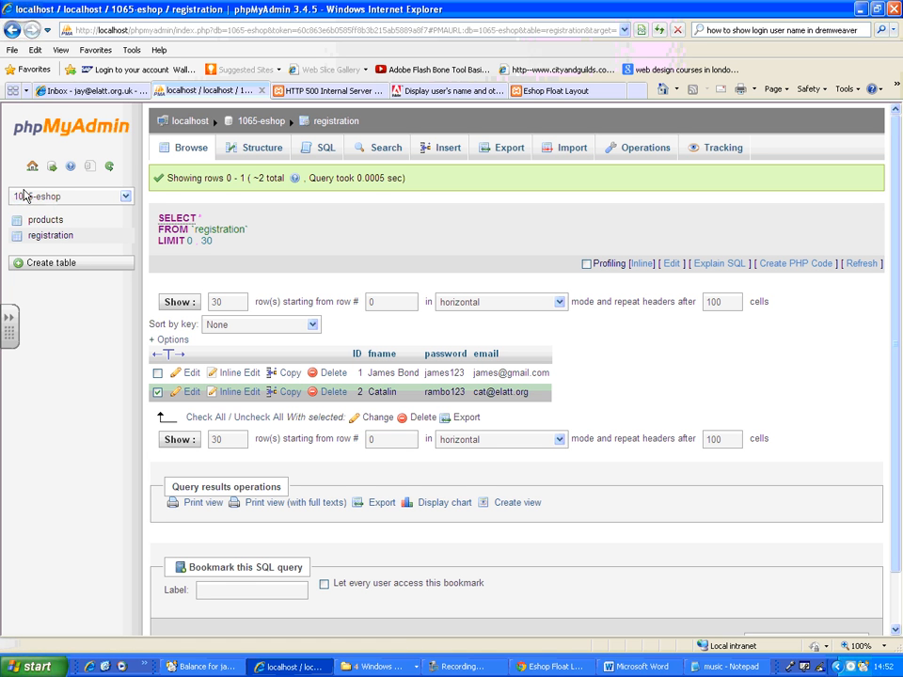
pyautogui.moveTo(63, 205)
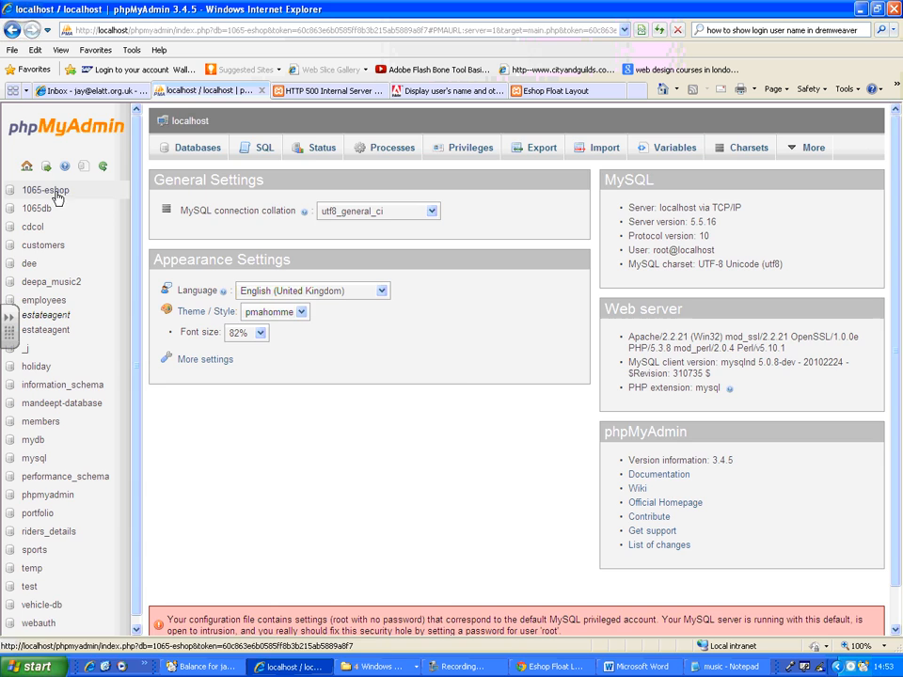
pyautogui.click(45, 190)
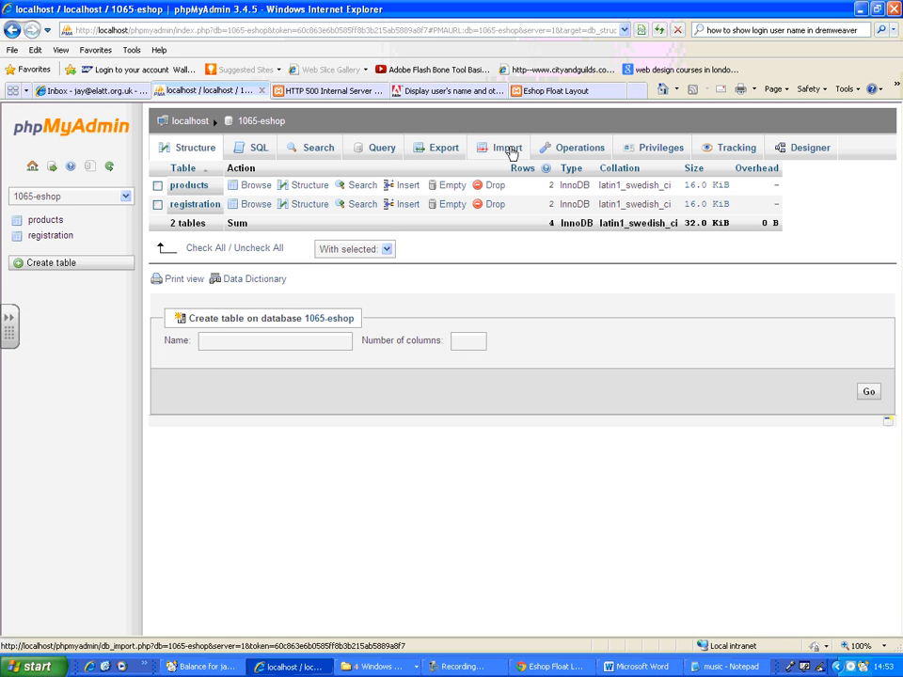
pyautogui.click(506, 148)
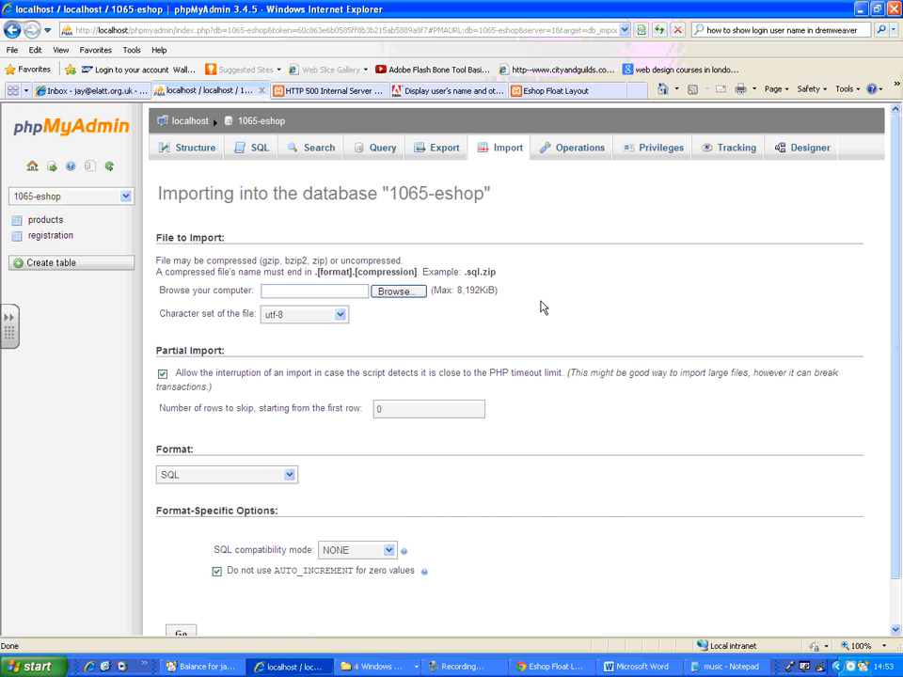
pyautogui.scroll(-3)
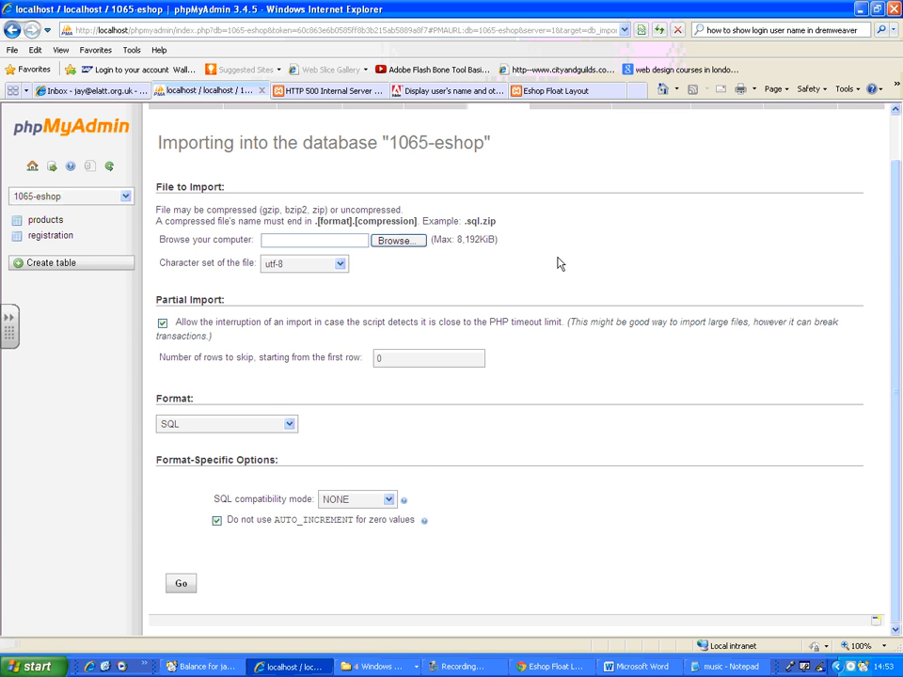
pyautogui.moveTo(225, 264)
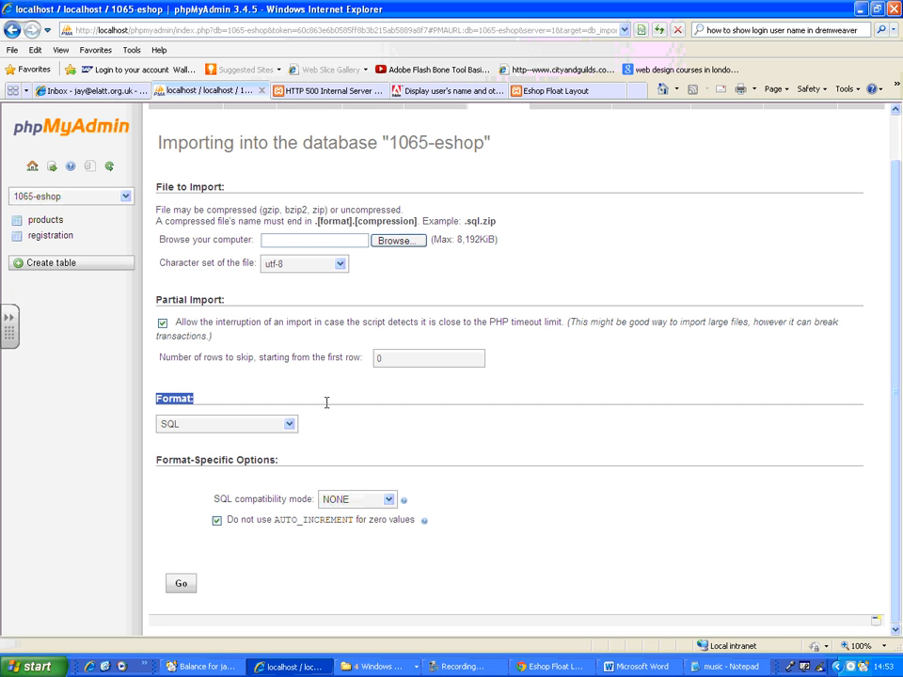
pyautogui.click(226, 424)
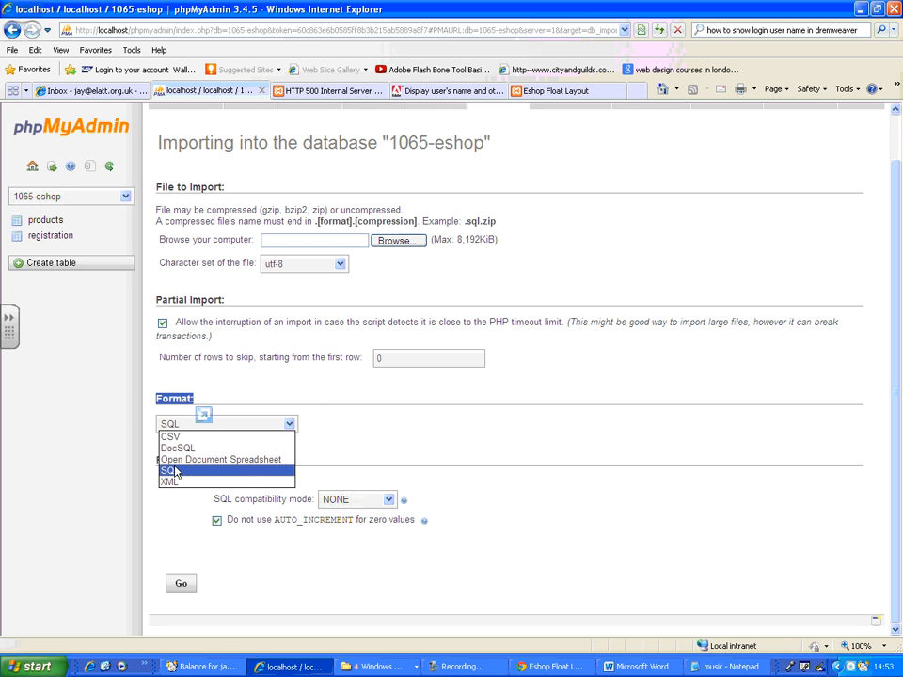
pyautogui.moveTo(180, 474)
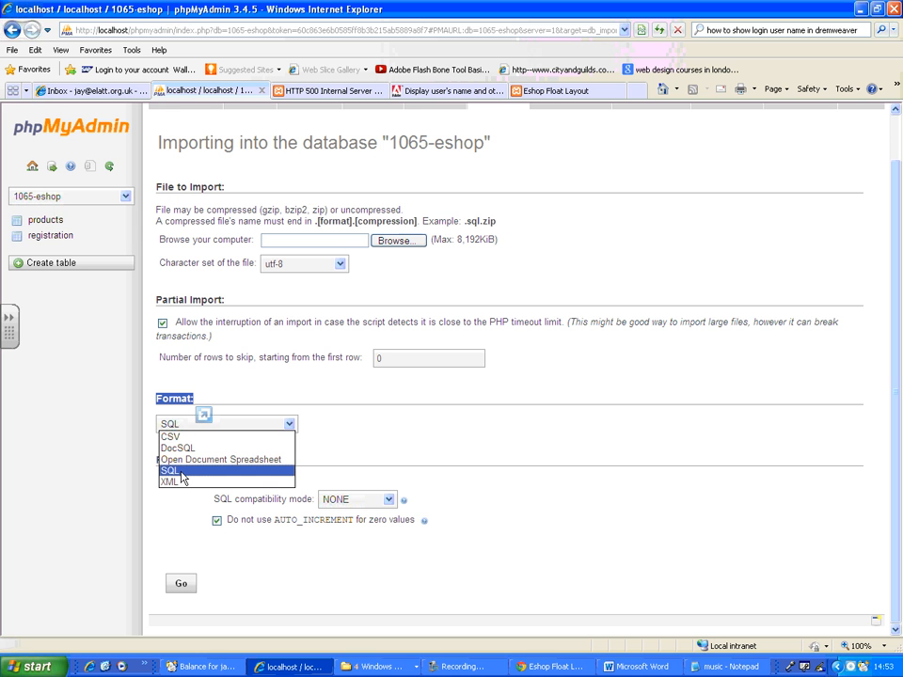
pyautogui.moveTo(170, 481)
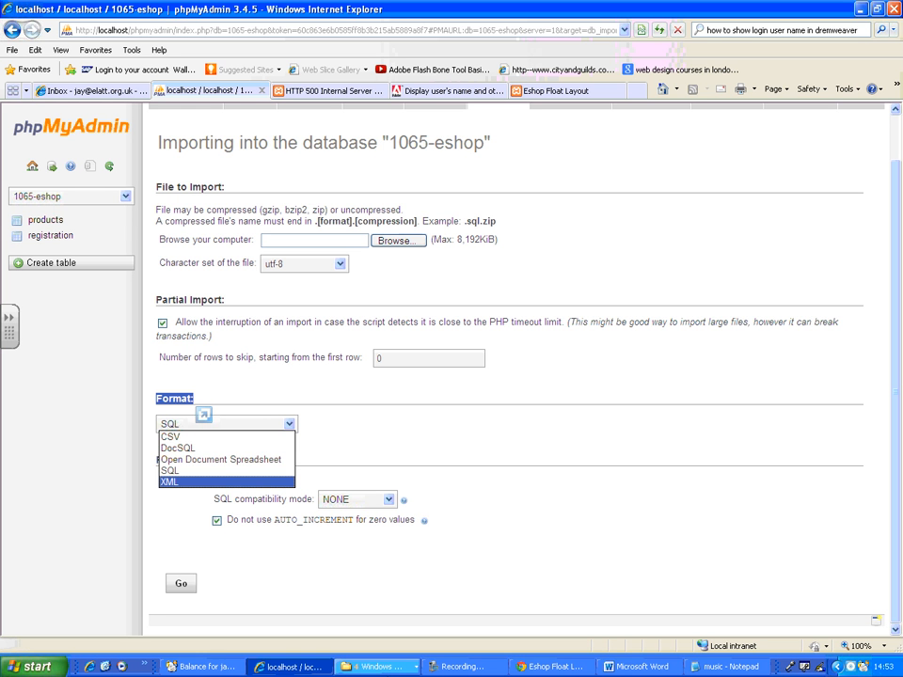
pyautogui.click(370, 665)
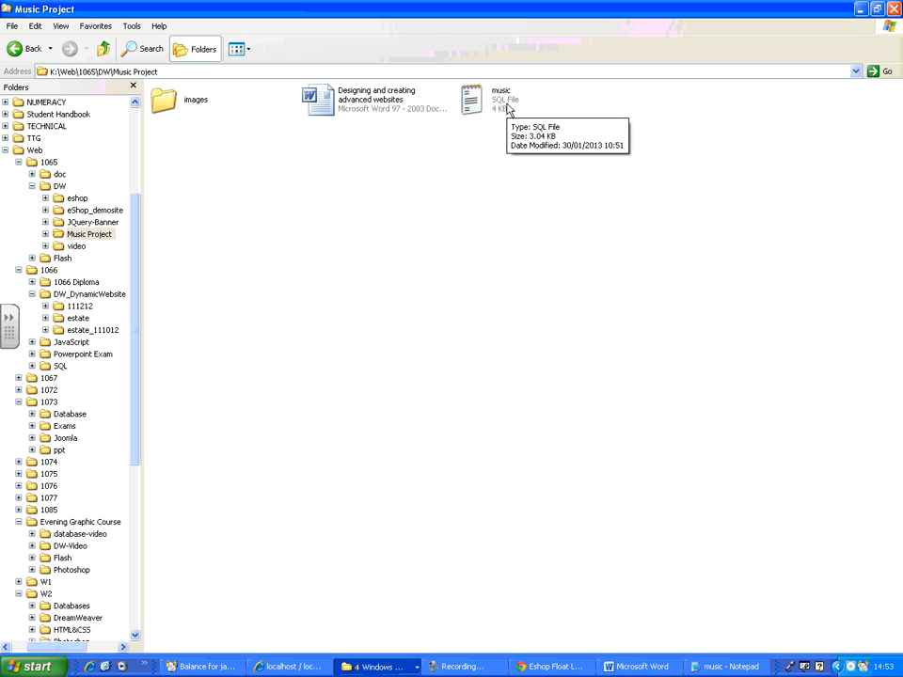
pyautogui.click(286, 667)
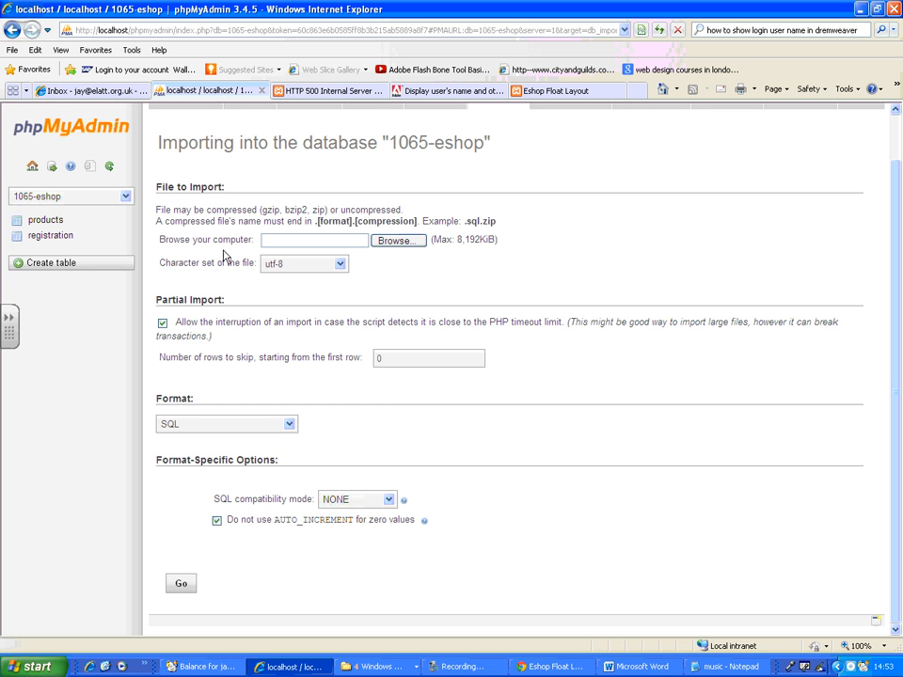
# Pick music.sql from the Music Project folder as the SQL import file.
pyautogui.click(397, 240)
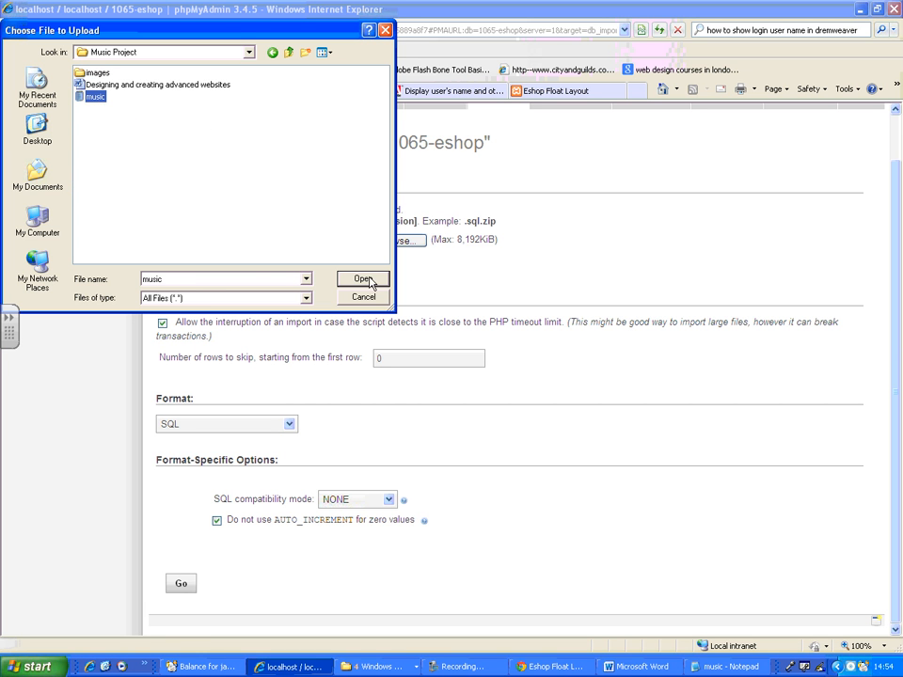
pyautogui.click(363, 278)
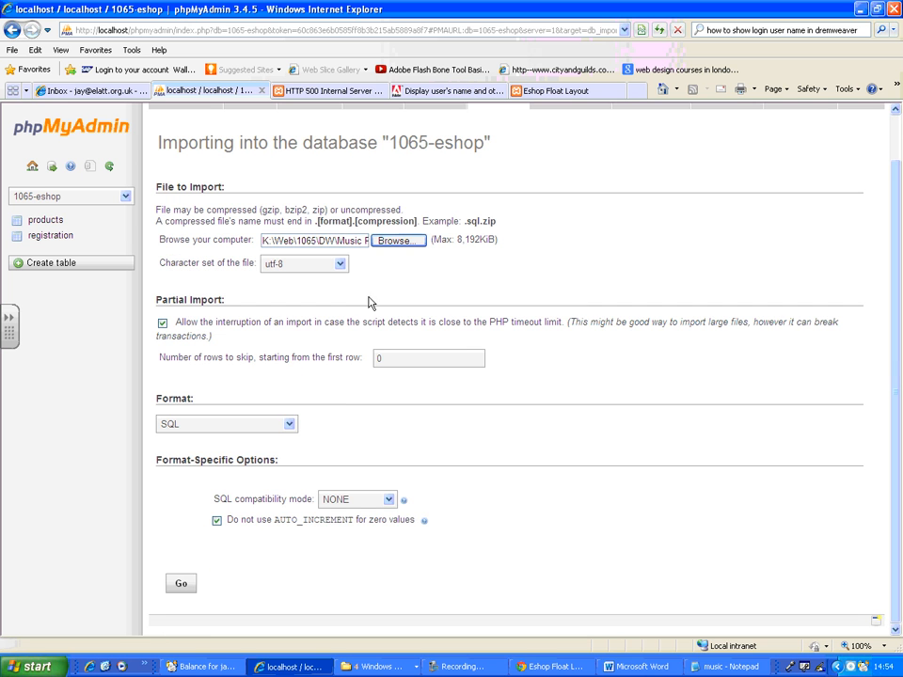
pyautogui.moveTo(339, 403)
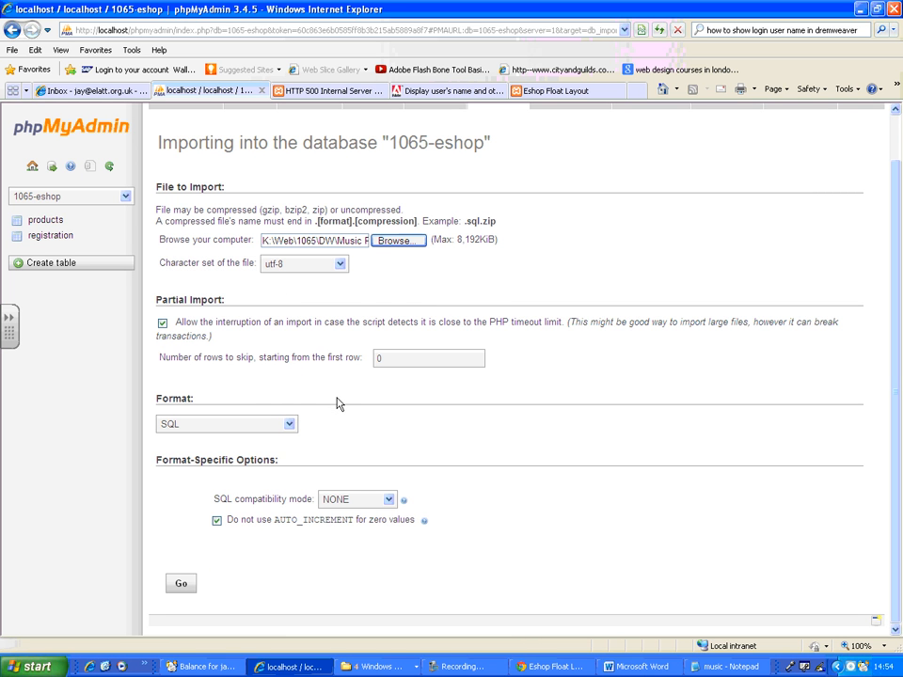
pyautogui.moveTo(293, 370)
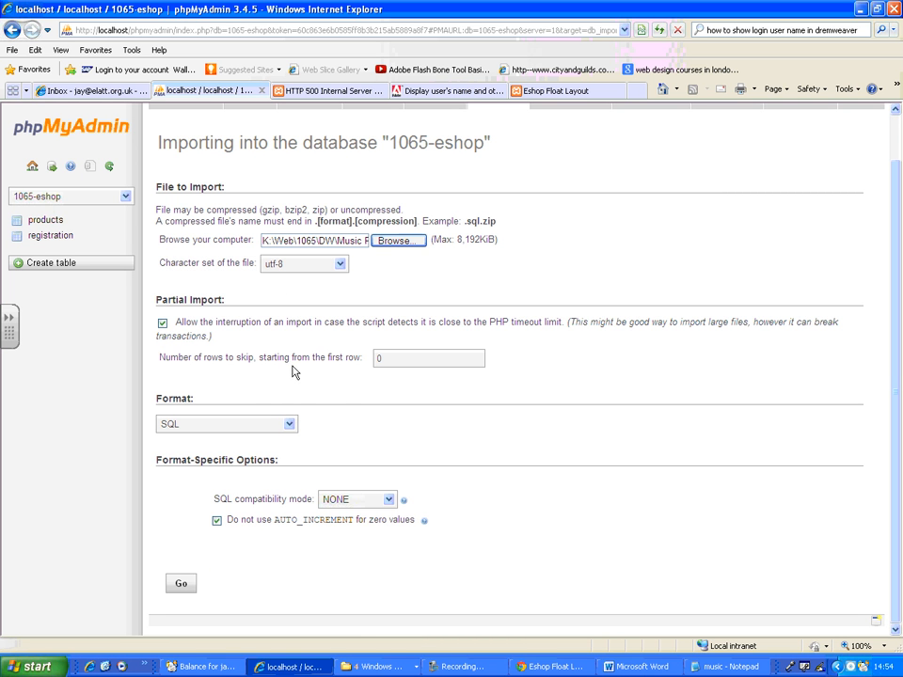
pyautogui.moveTo(374, 374)
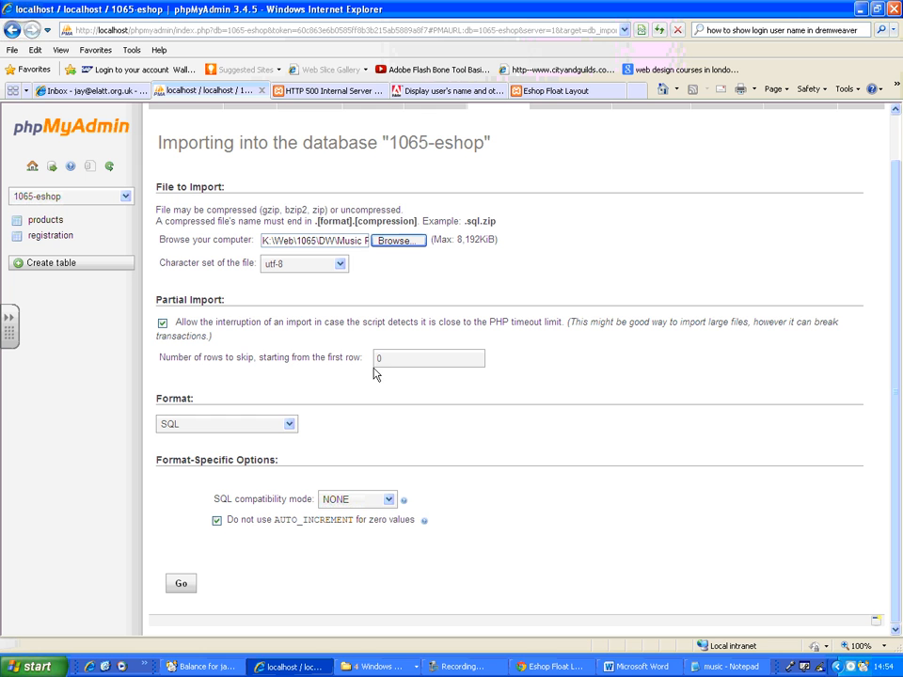
pyautogui.moveTo(325, 376)
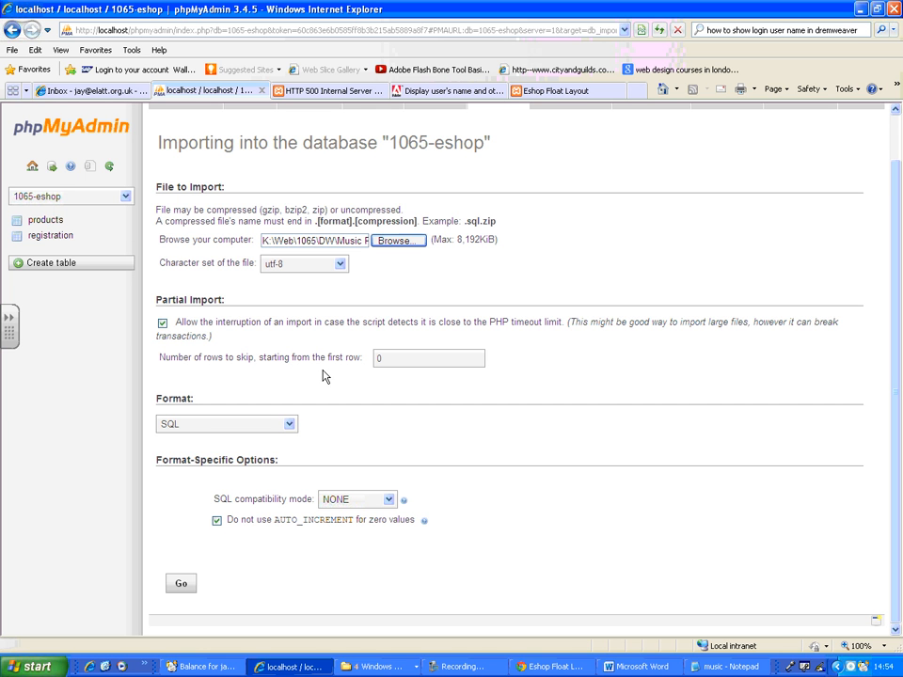
pyautogui.moveTo(232, 536)
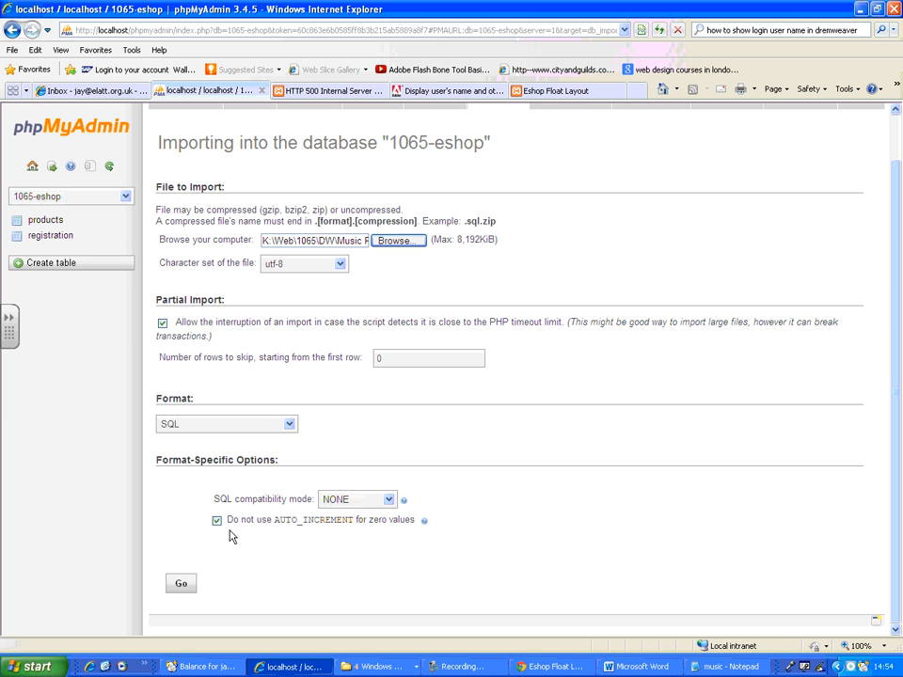
pyautogui.moveTo(276, 546)
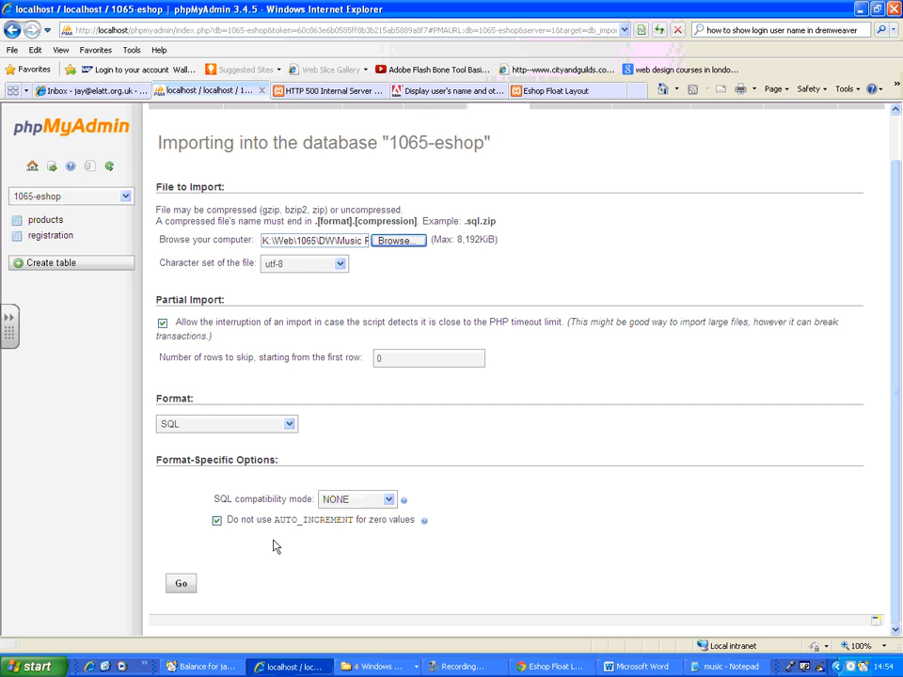
pyautogui.moveTo(385, 535)
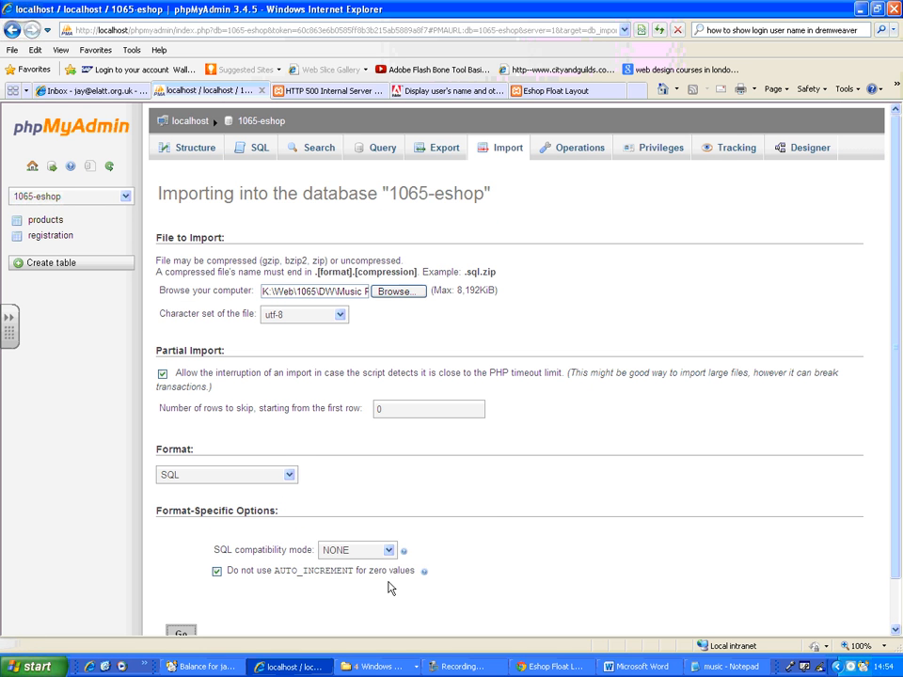
pyautogui.scroll(3)
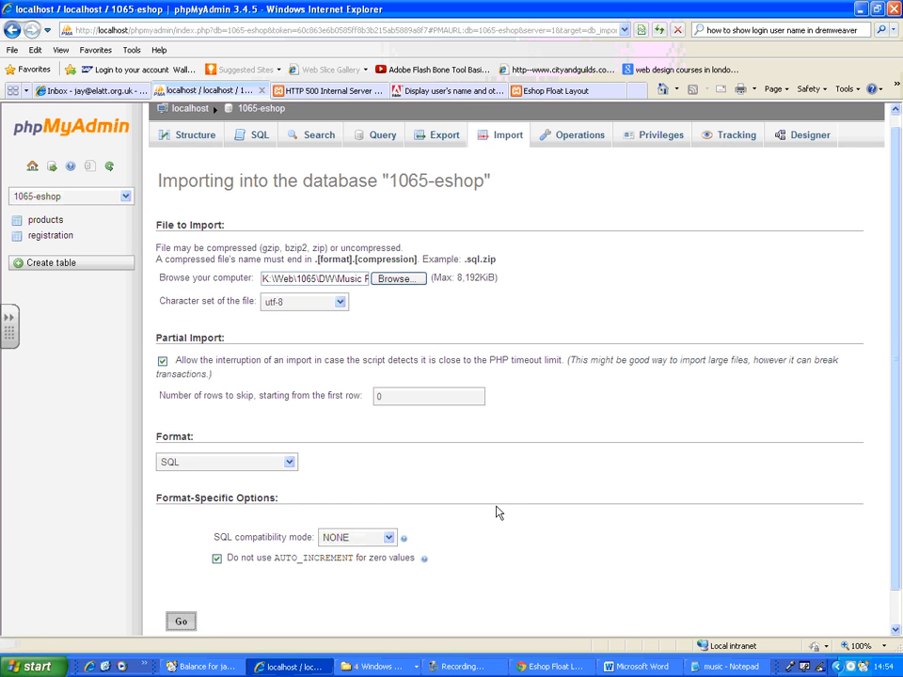
# Run the music.sql import into 1065-eshop and open the new music table.
pyautogui.click(180, 620)
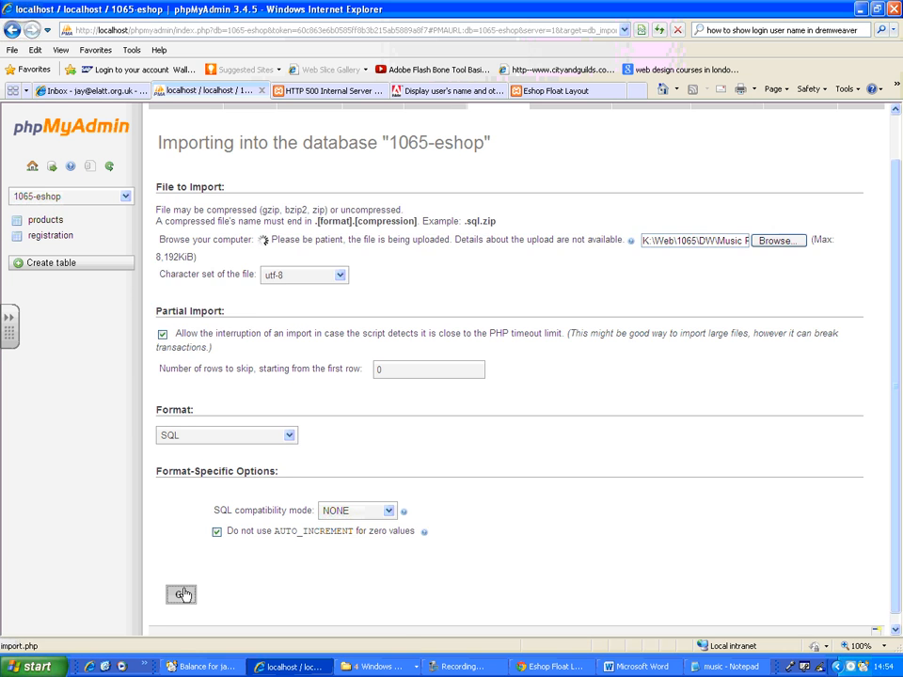
pyautogui.click(180, 594)
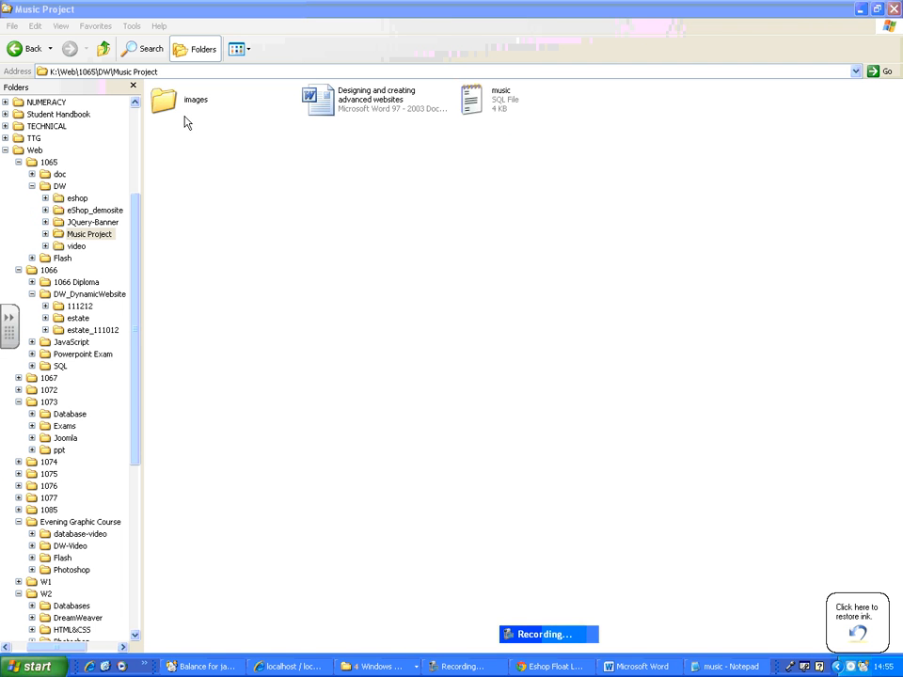
pyautogui.click(291, 666)
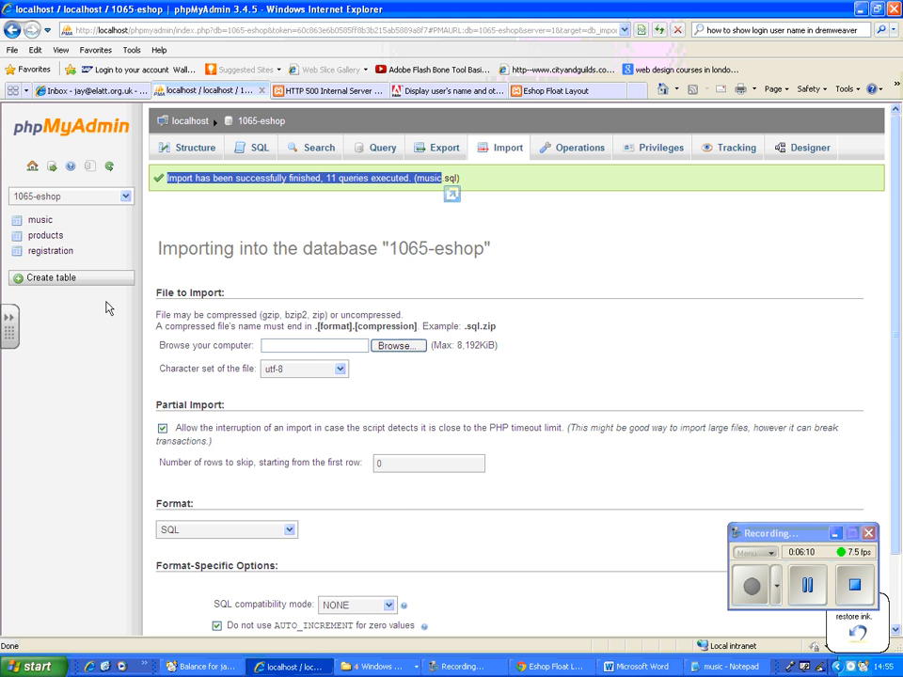
pyautogui.click(39, 219)
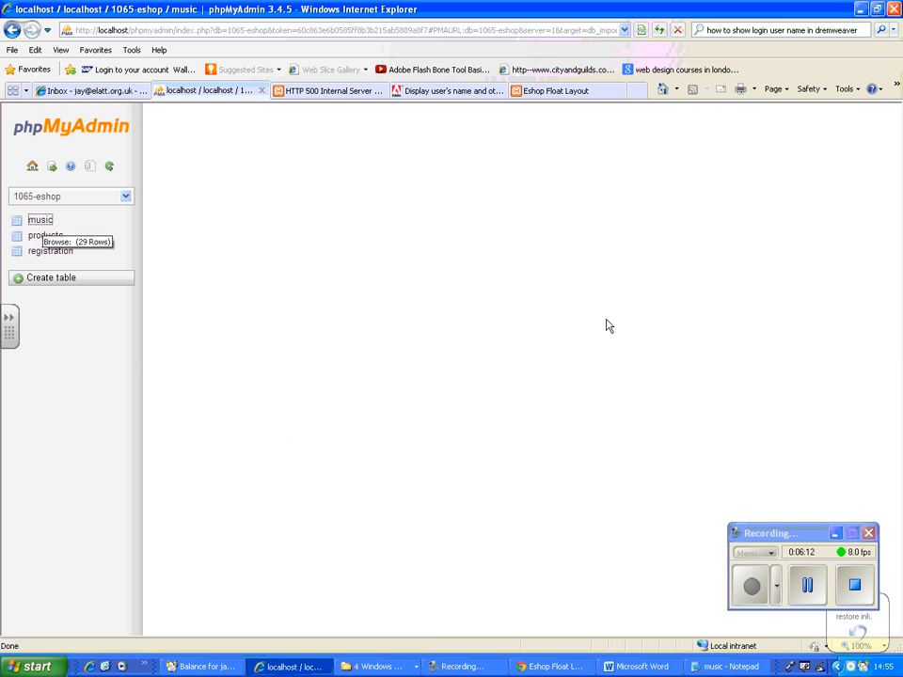
# Scroll through the music table's song rows with titles, artists, ratings and prices.
pyautogui.click(40, 219)
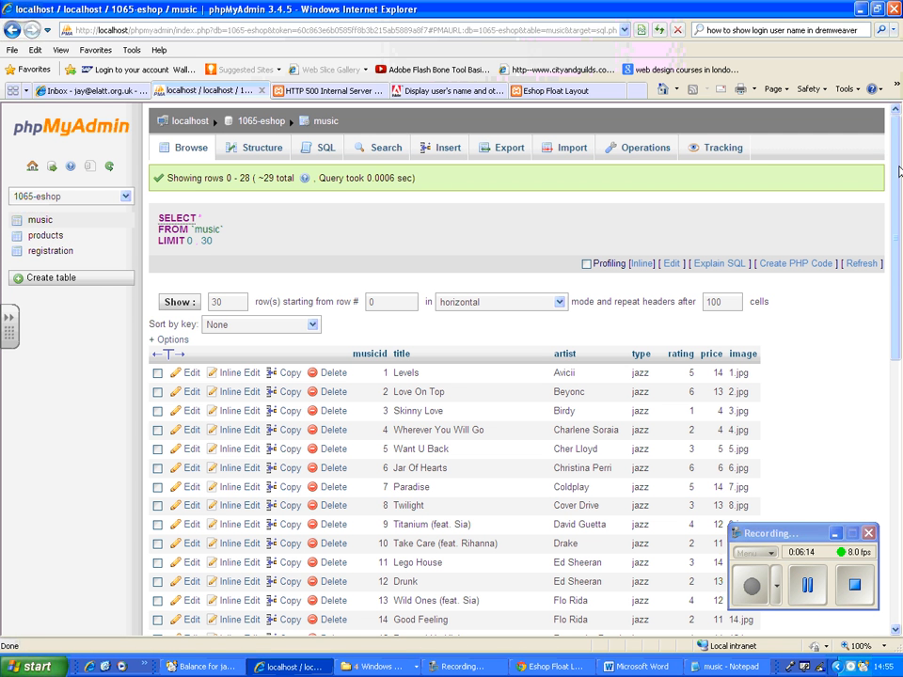
pyautogui.scroll(-3)
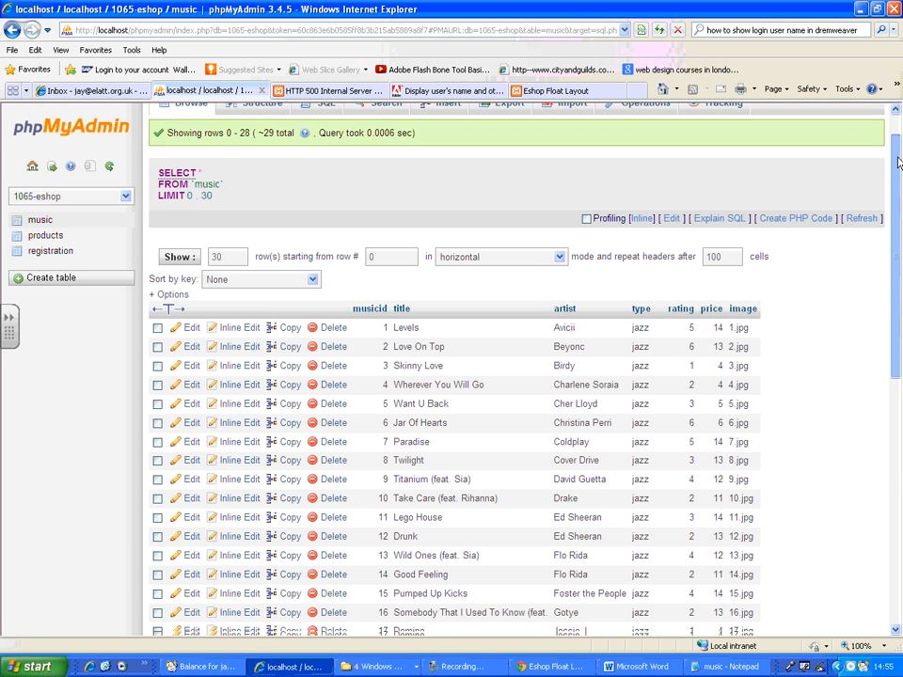
pyautogui.scroll(-3)
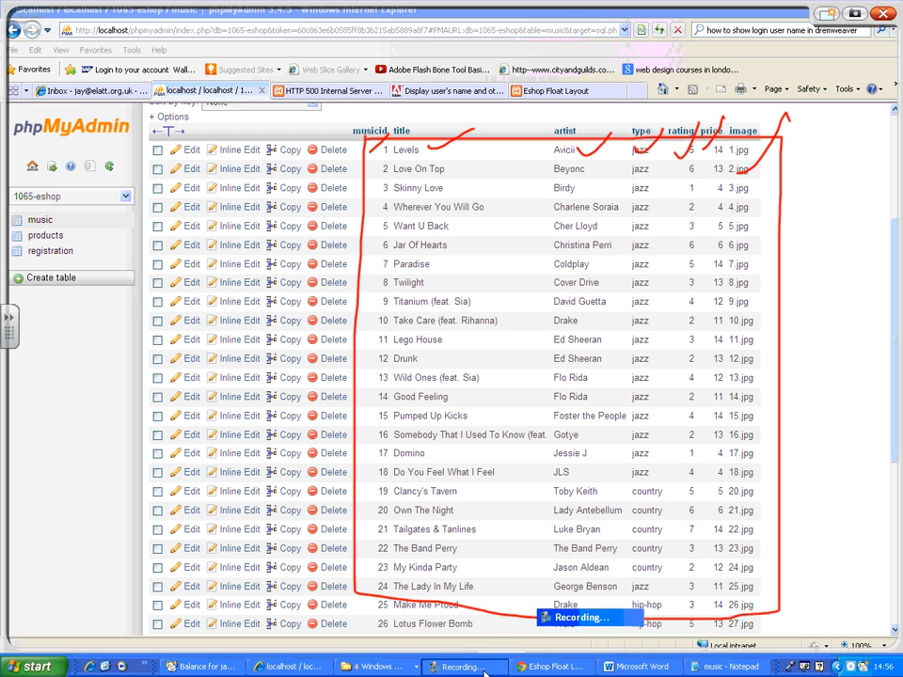
pyautogui.click(581, 618)
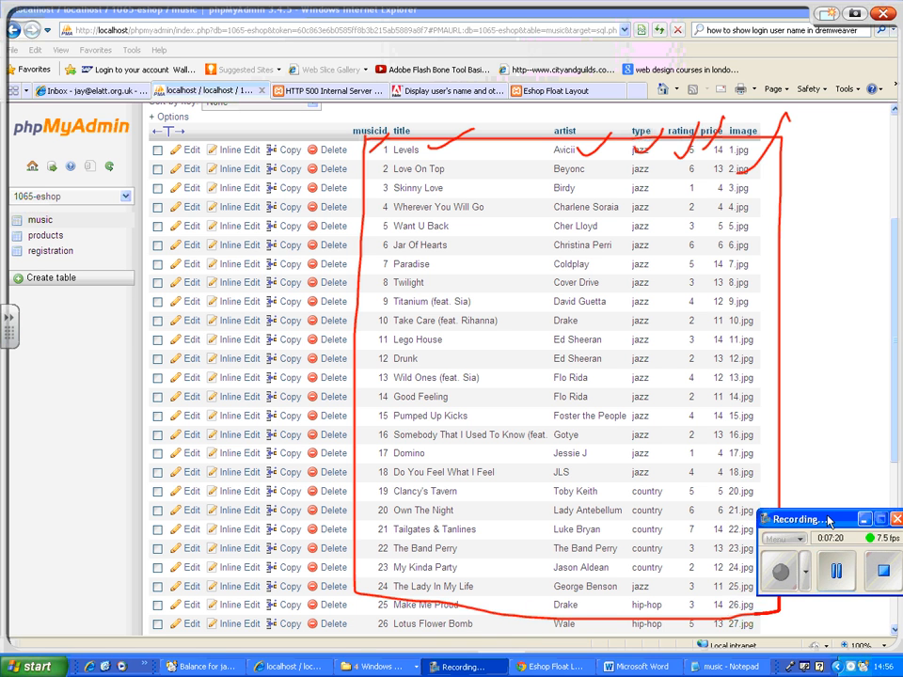